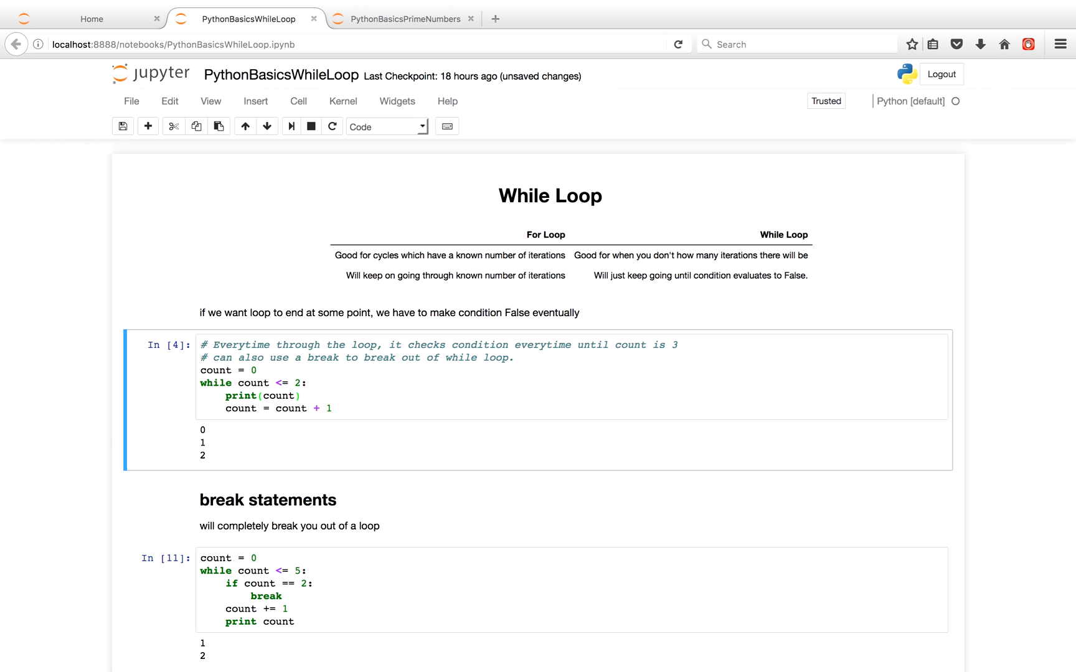
mouse_move(737, 310)
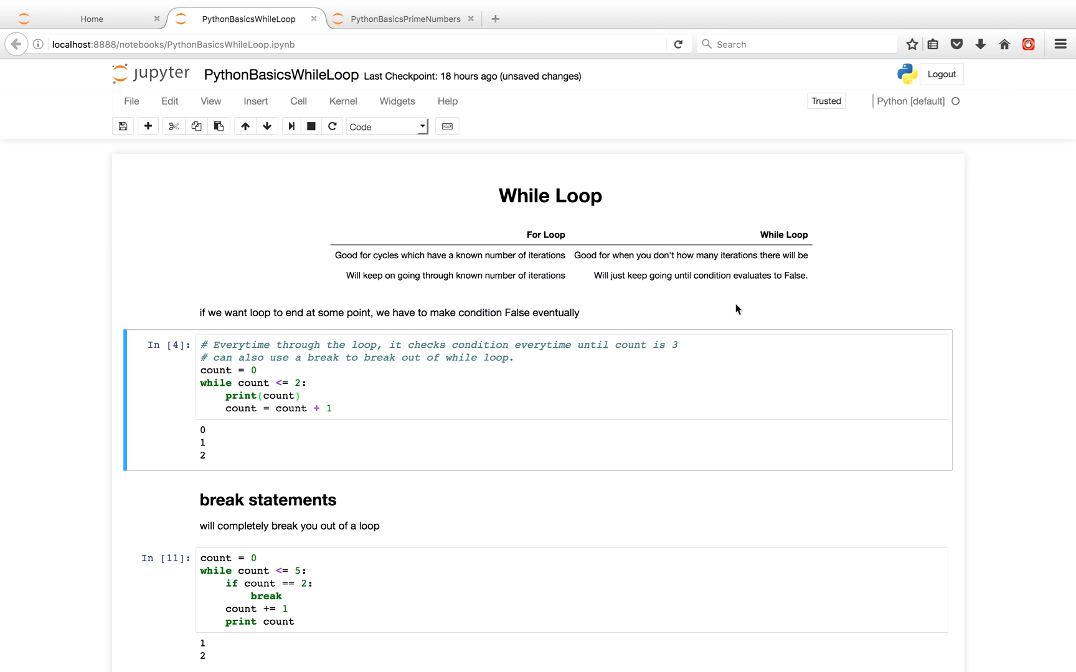
mouse_move(725, 314)
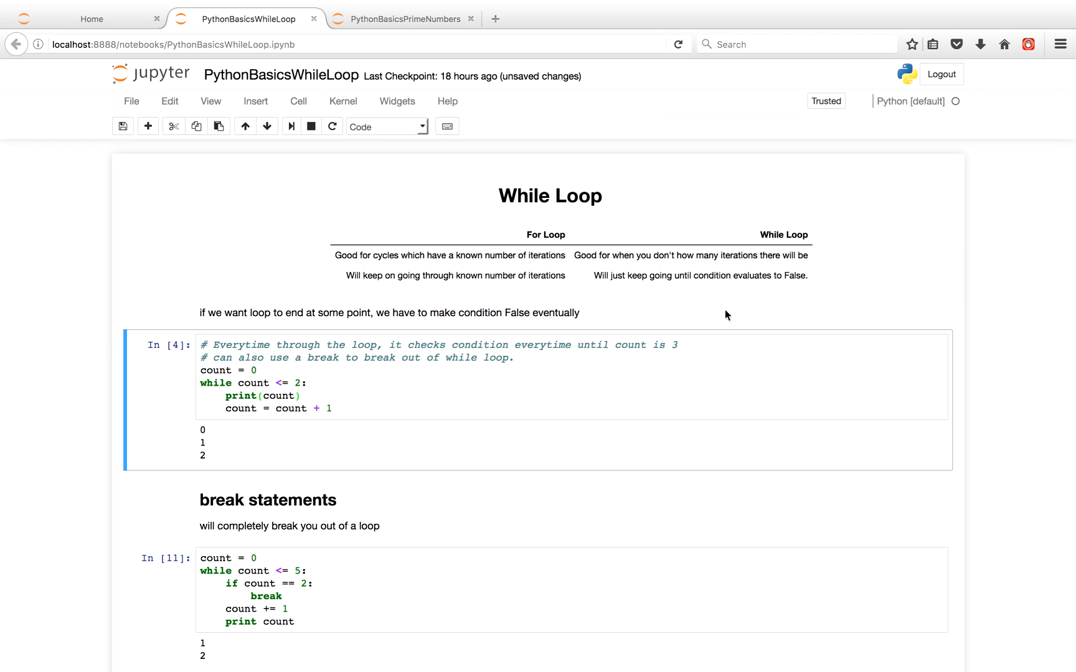
mouse_move(389, 399)
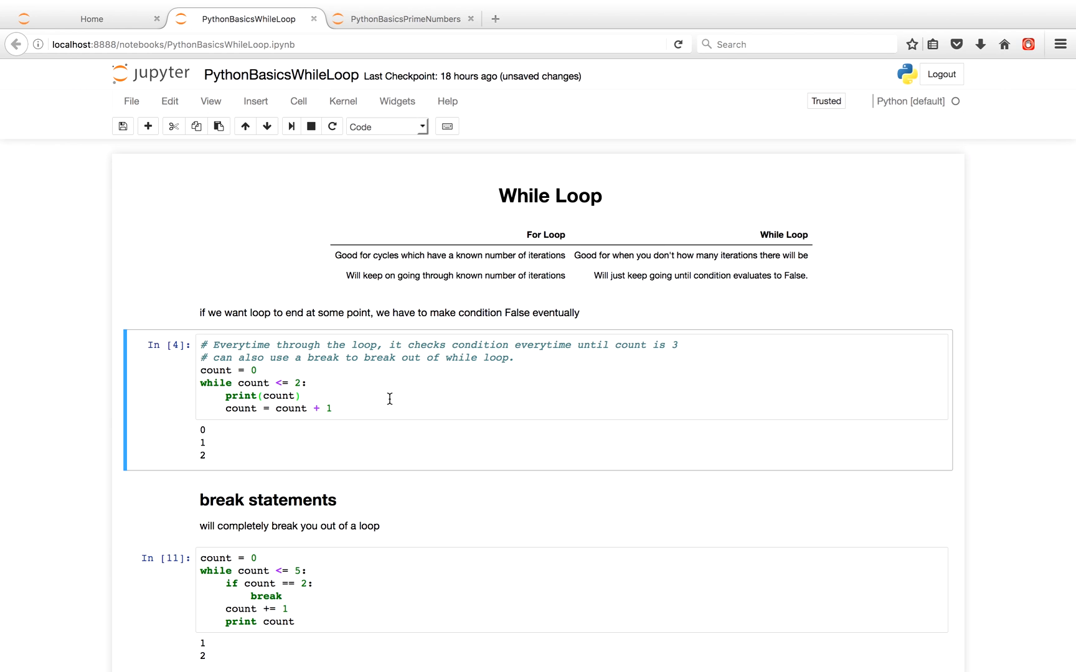
mouse_move(371, 402)
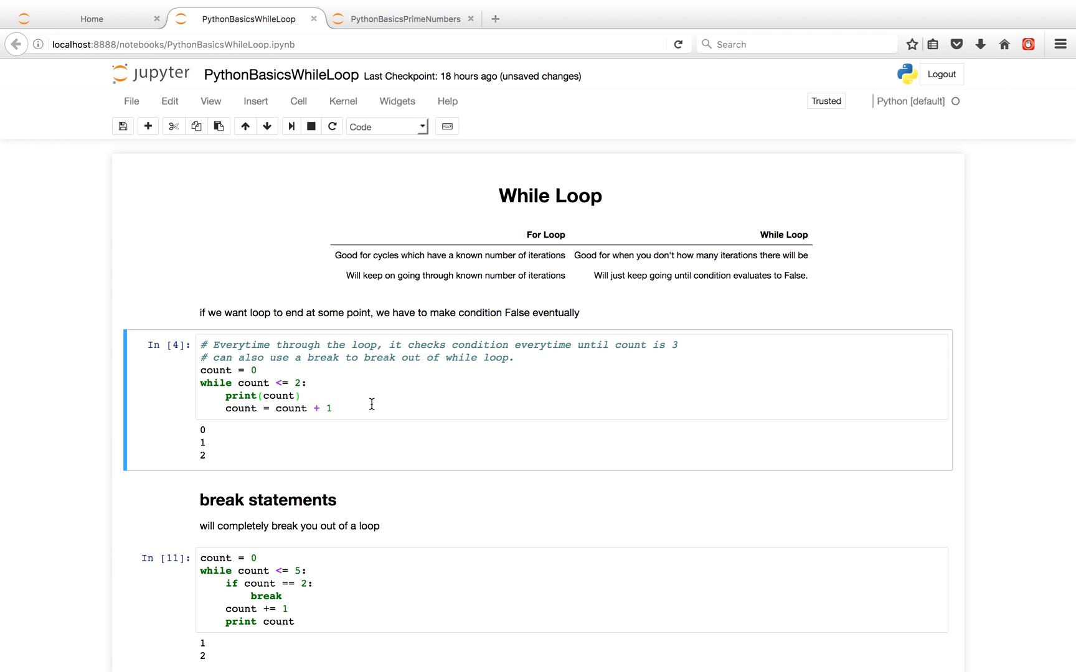
mouse_move(352, 411)
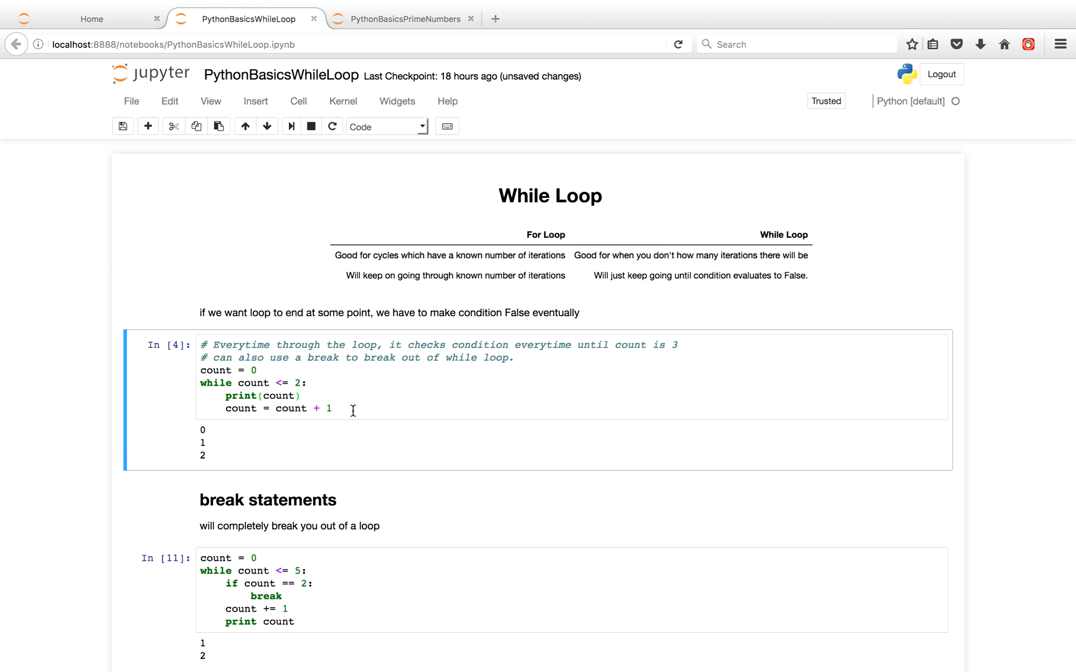
Select the first while-loop cell and place the cursor at the end of its loop body.
click(258, 371)
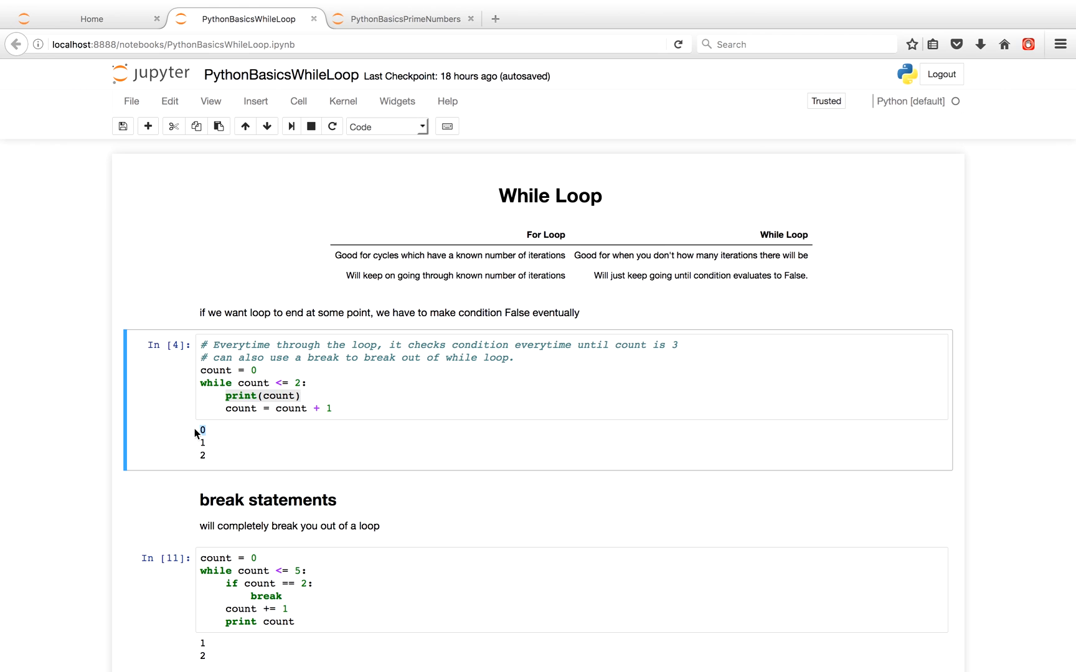
click(273, 408)
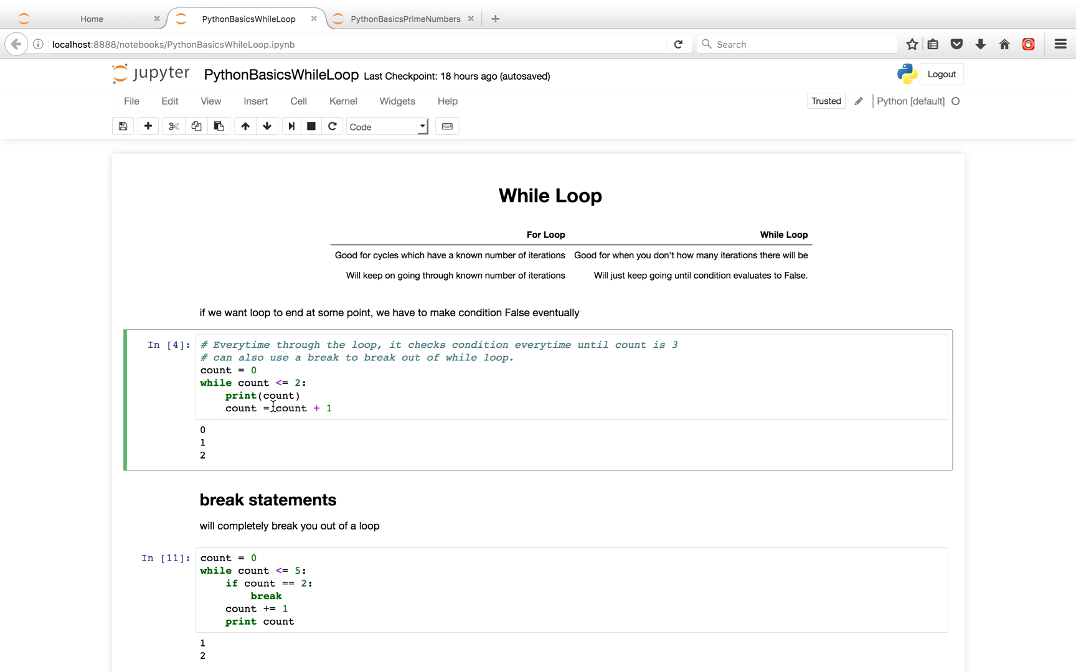
mouse_move(244, 416)
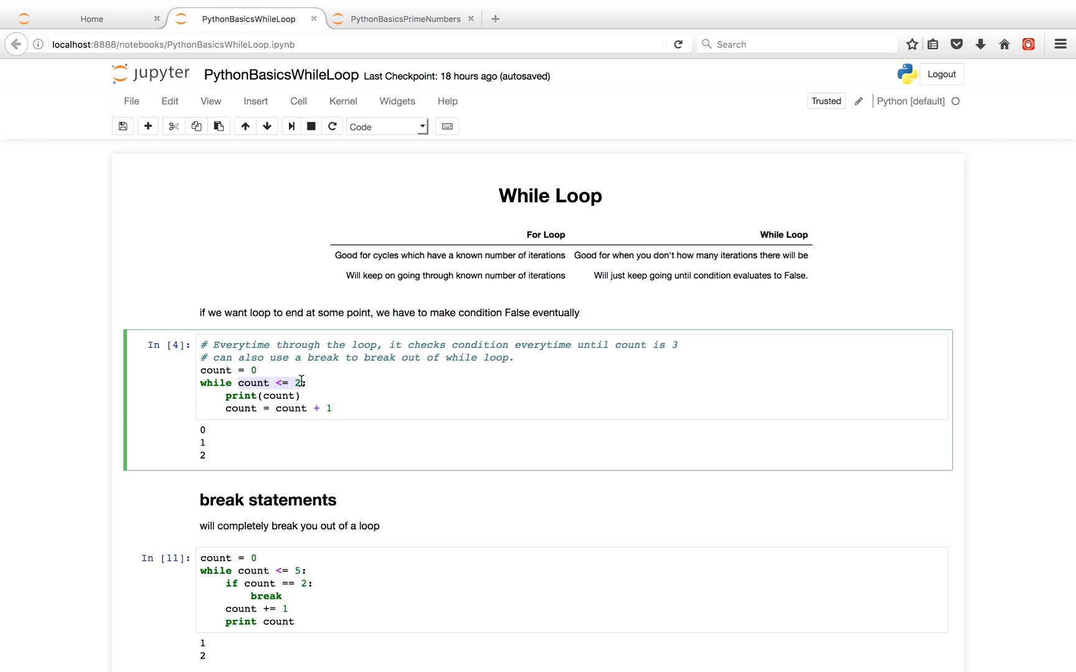
mouse_move(301, 396)
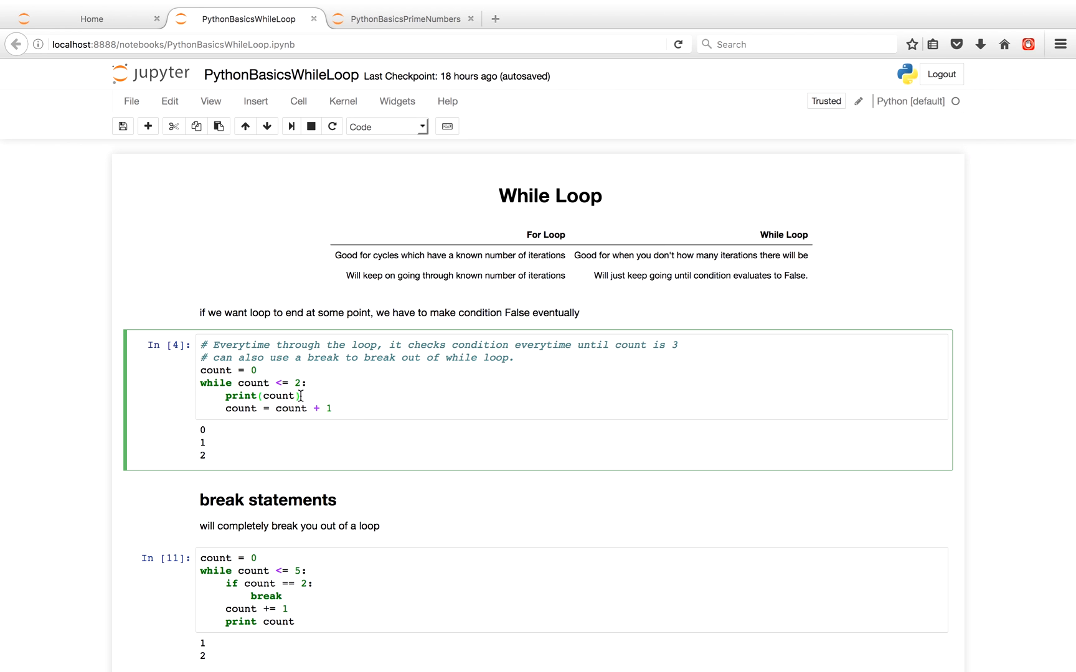
click(214, 452)
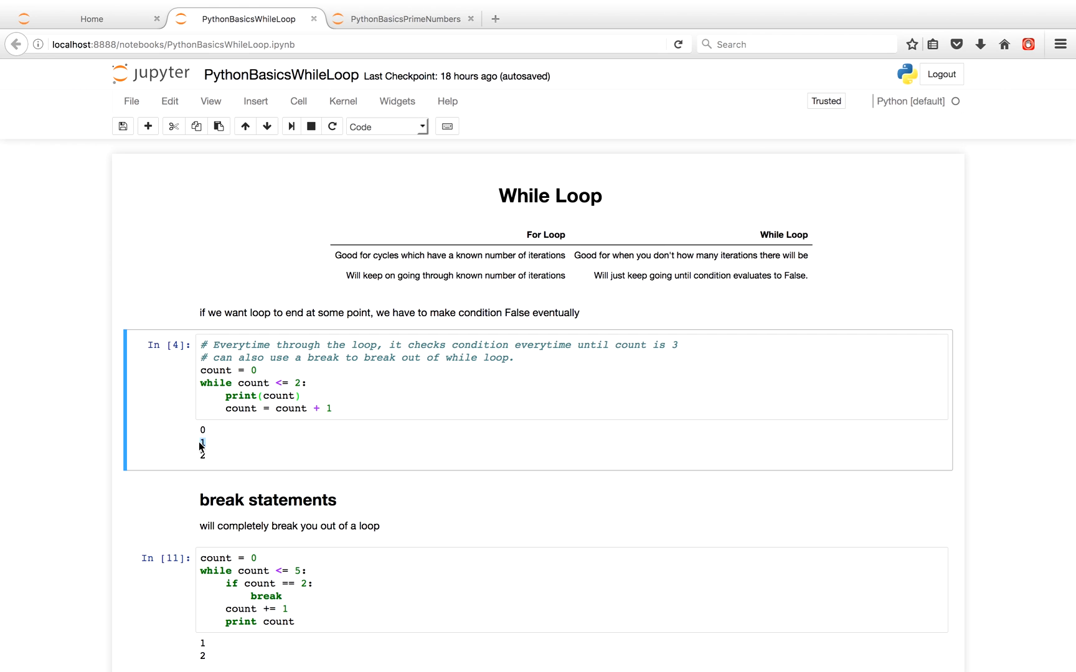
click(281, 409)
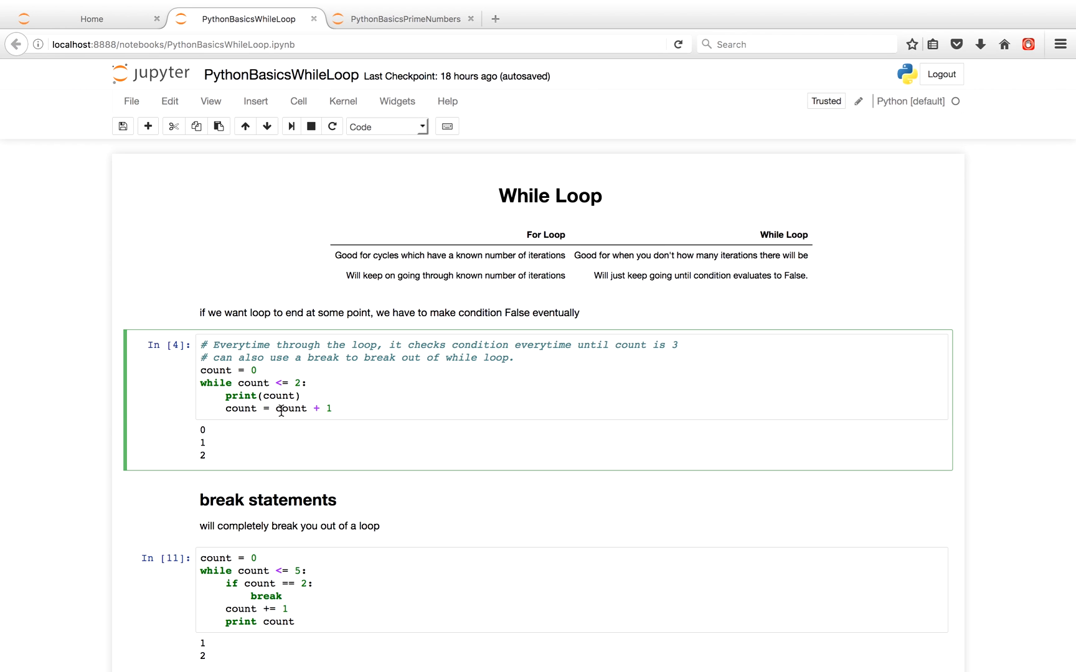
mouse_move(238, 382)
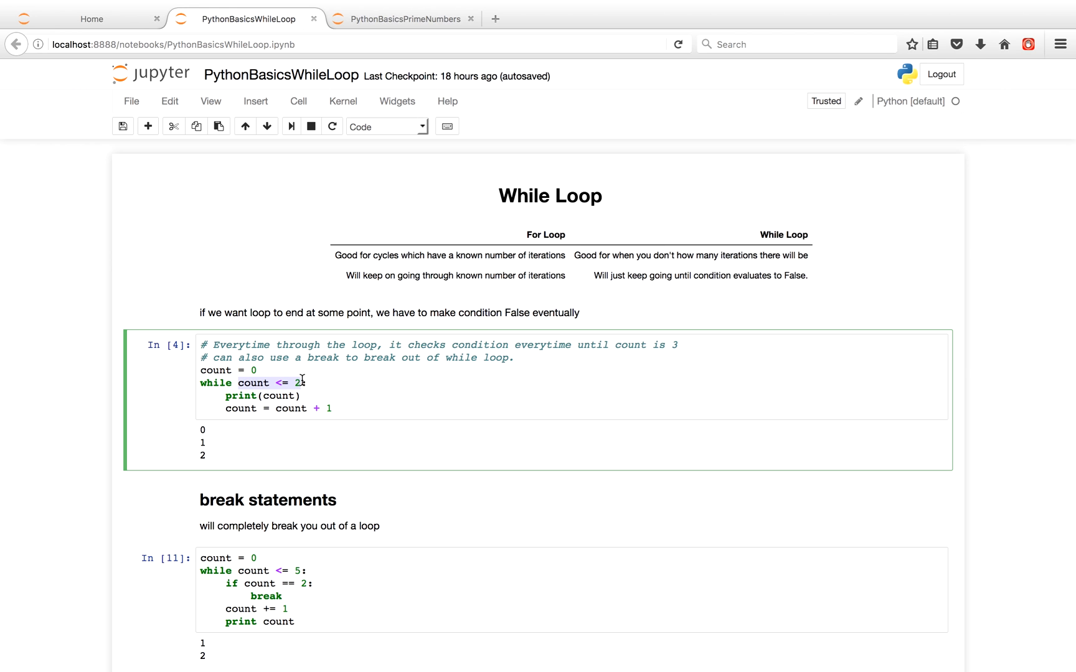
mouse_move(307, 401)
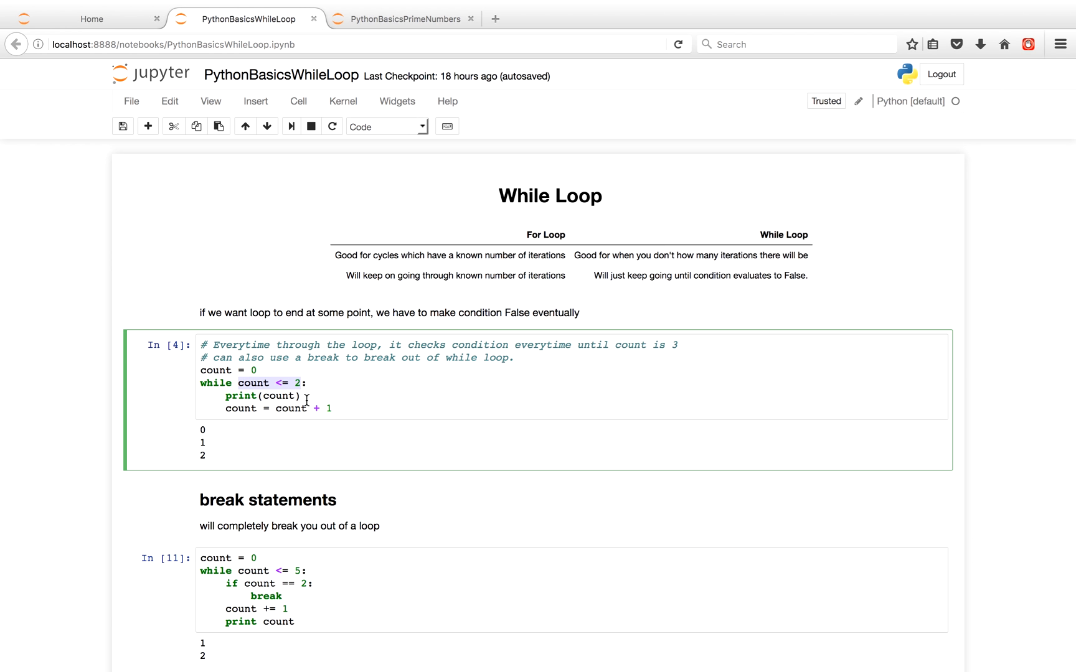
mouse_move(213, 461)
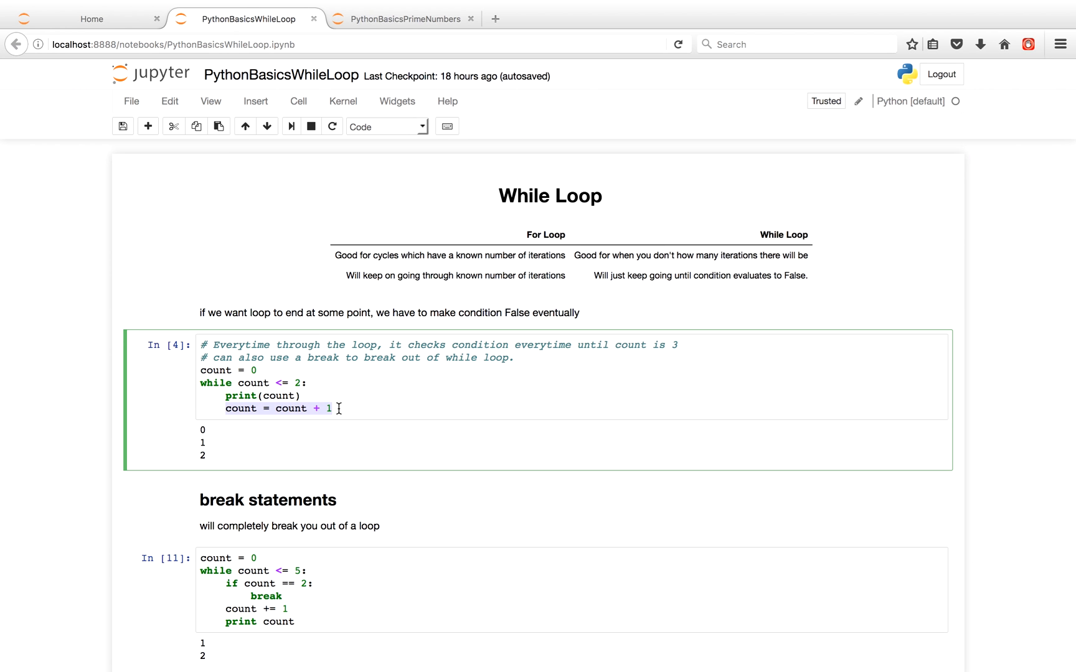
mouse_move(262, 396)
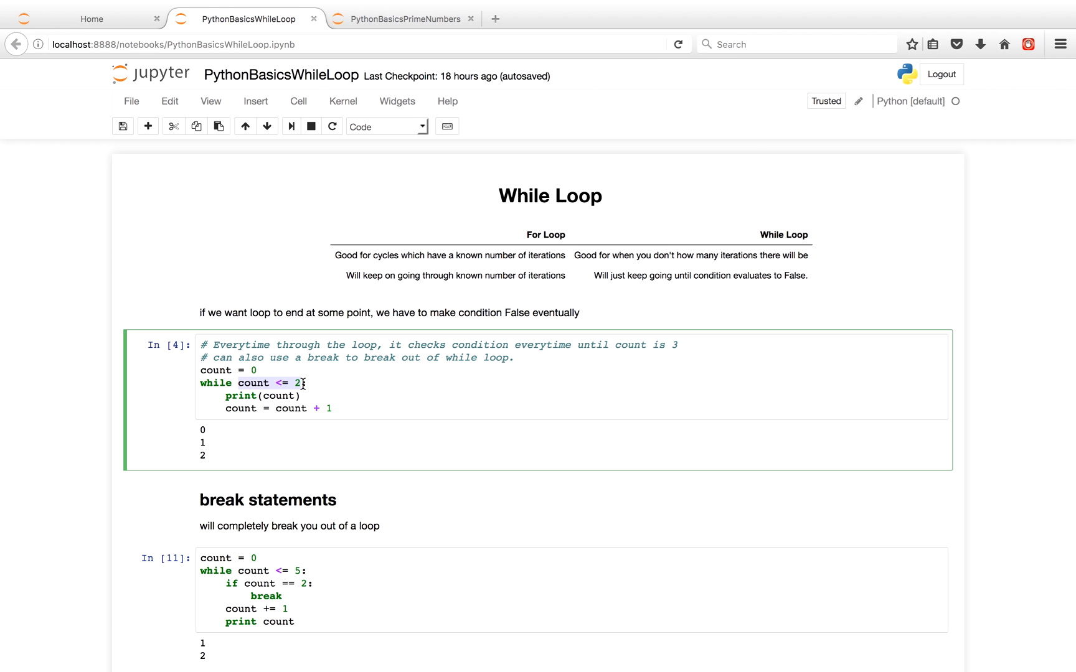
mouse_move(369, 406)
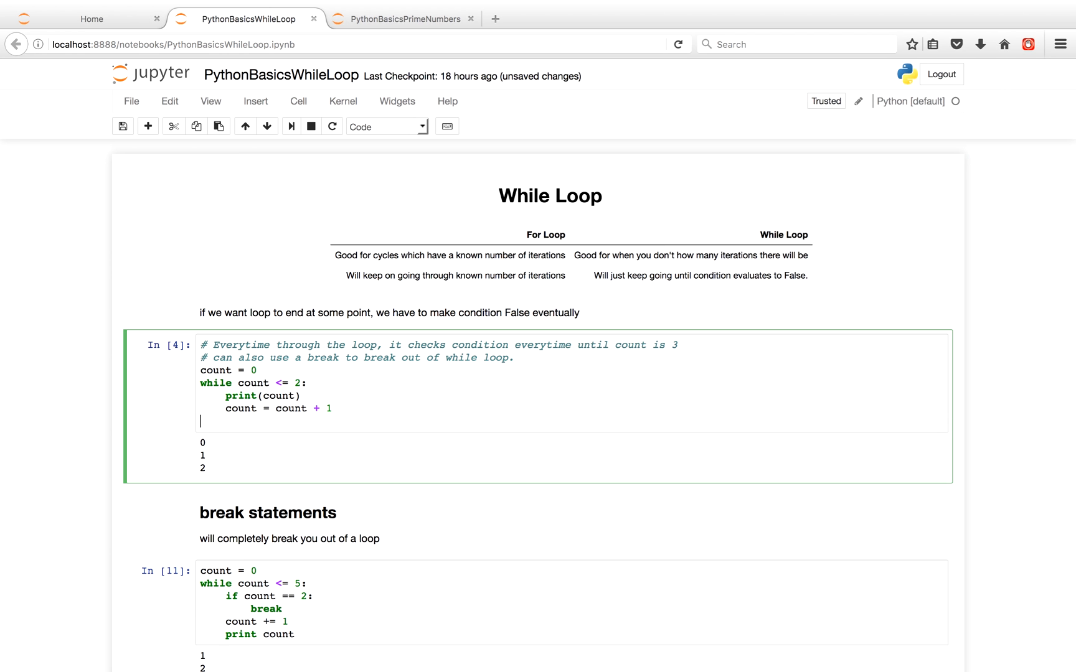
Write a print('Done with while loop') line after the loop body.
text(print)
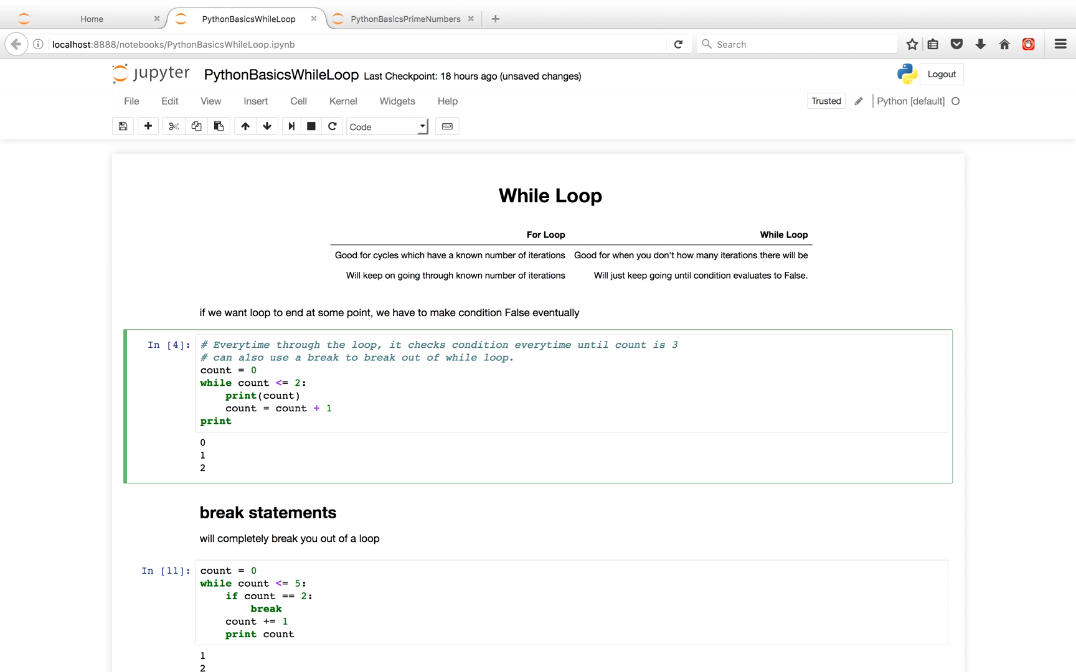
text(('Done with'))
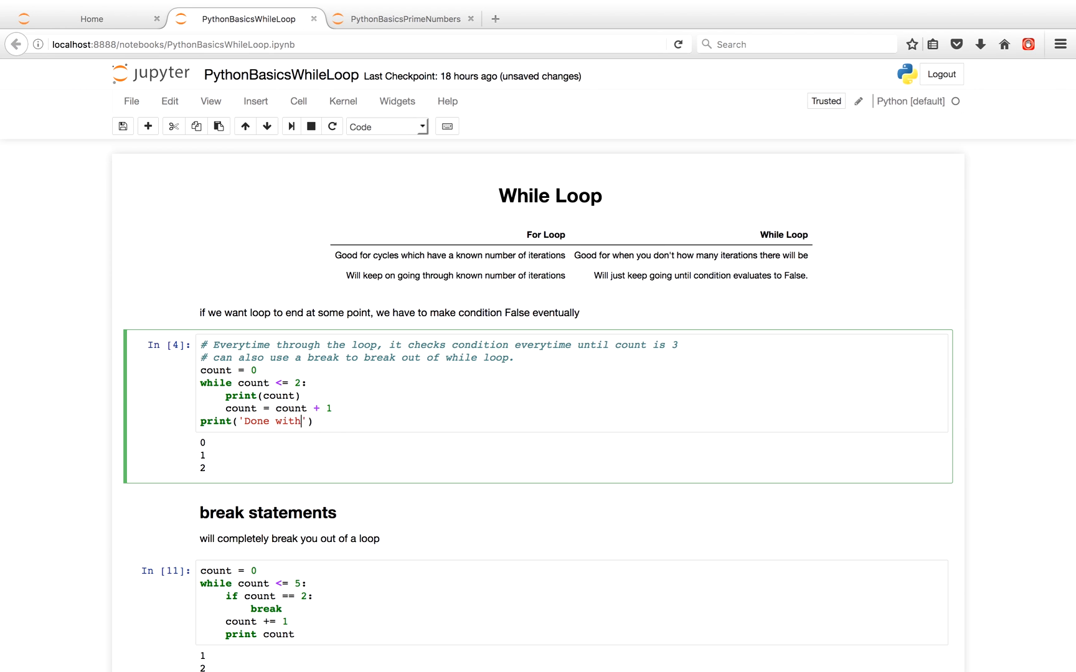
text(while l)
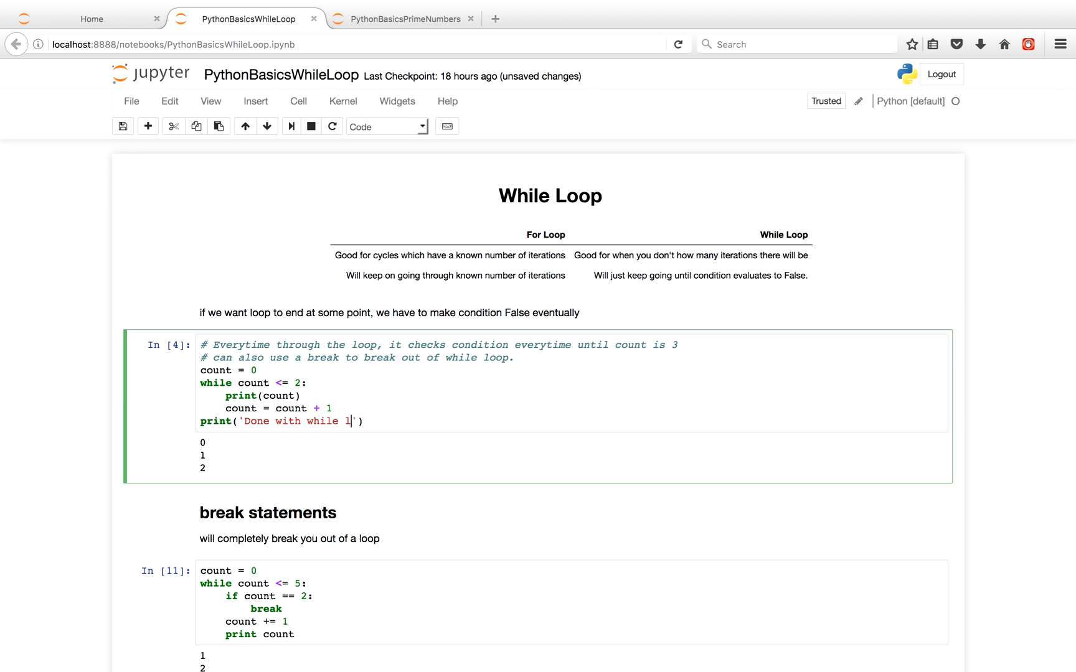
text(oop)
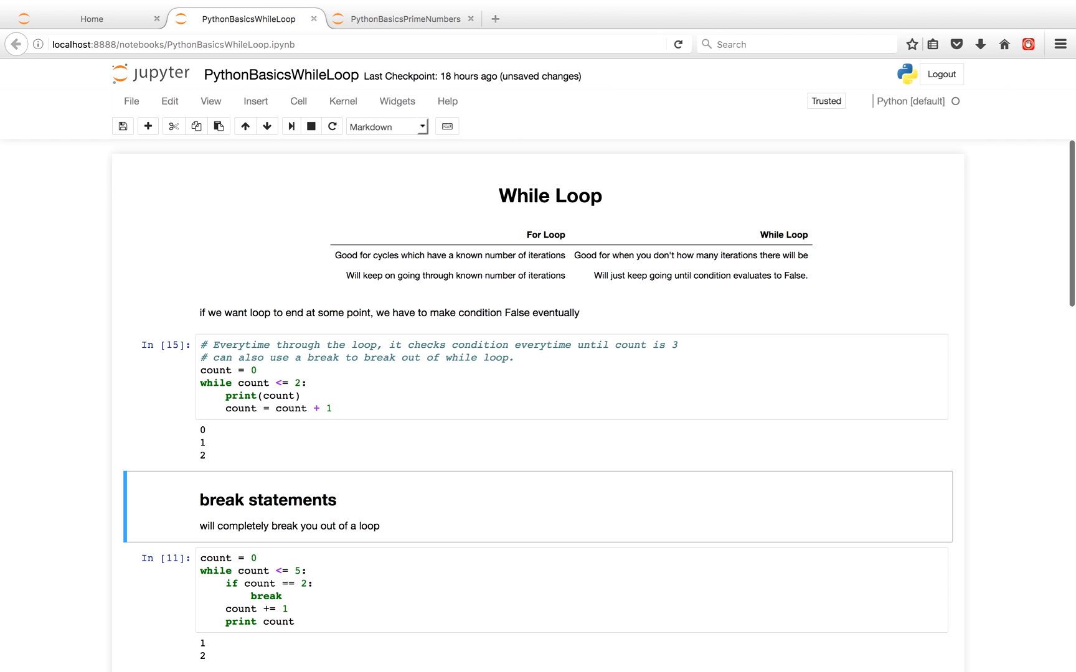
mouse_move(249, 383)
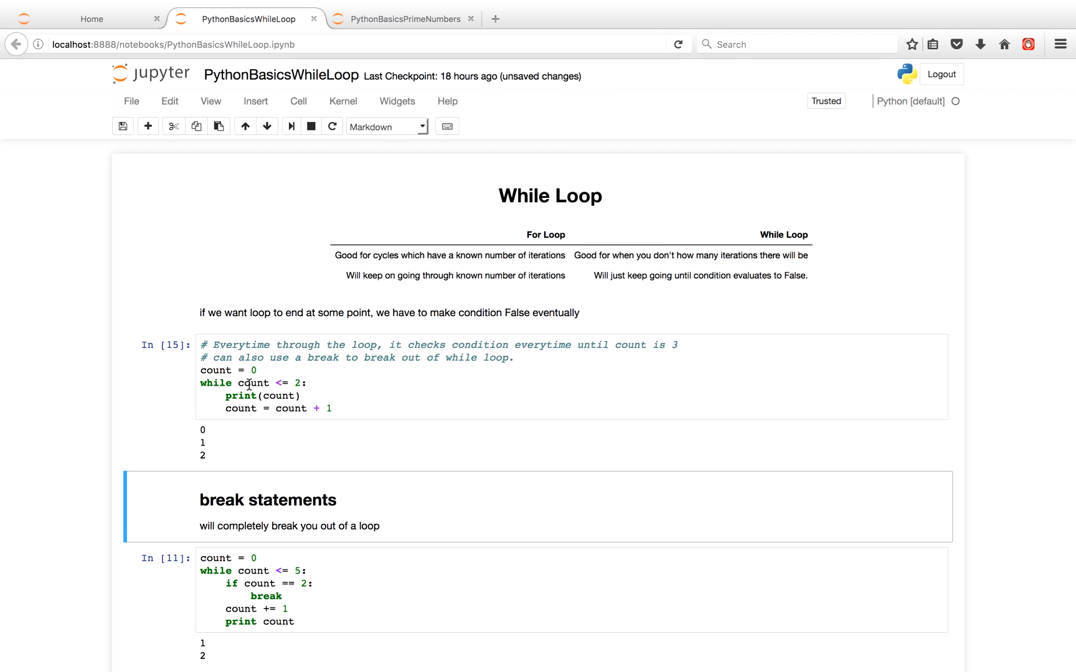
click(274, 382)
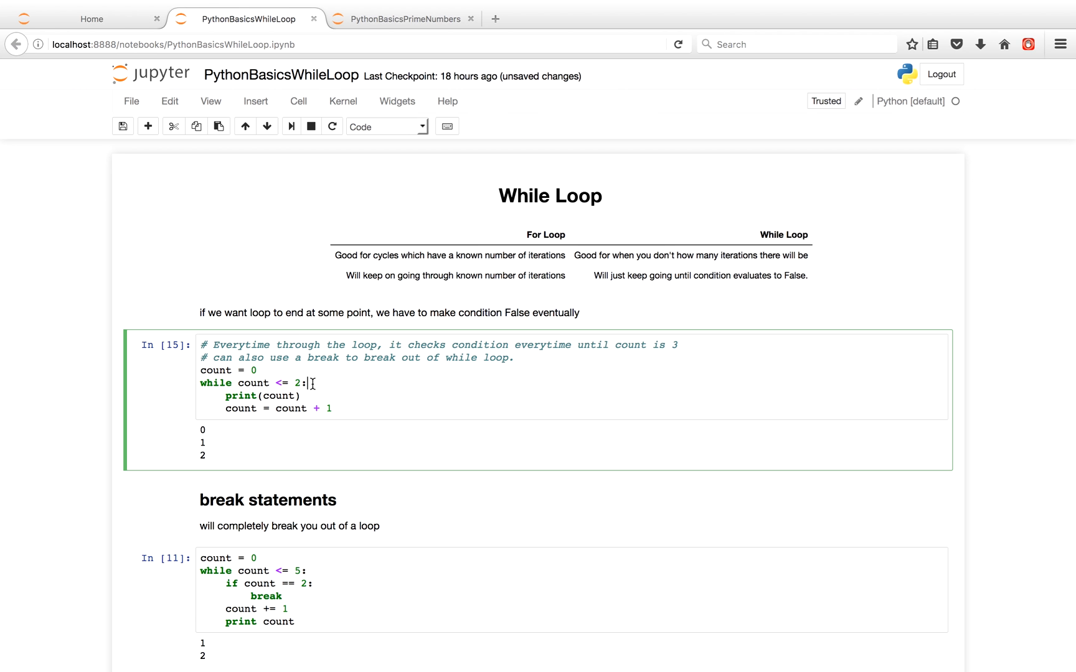
scroll(down, 3)
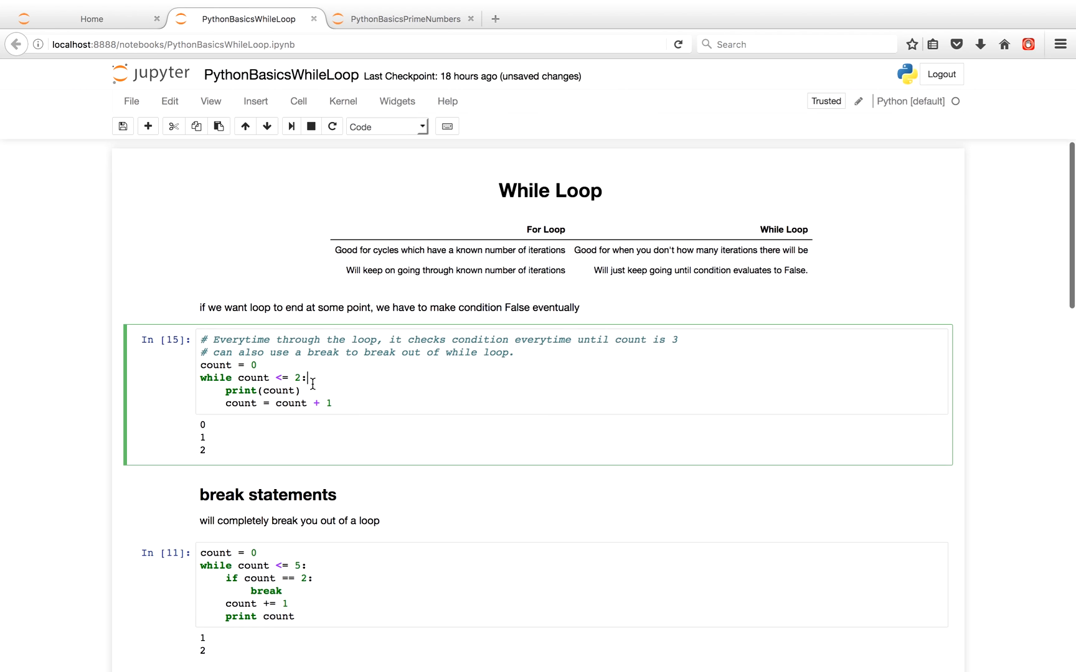
scroll(down, 3)
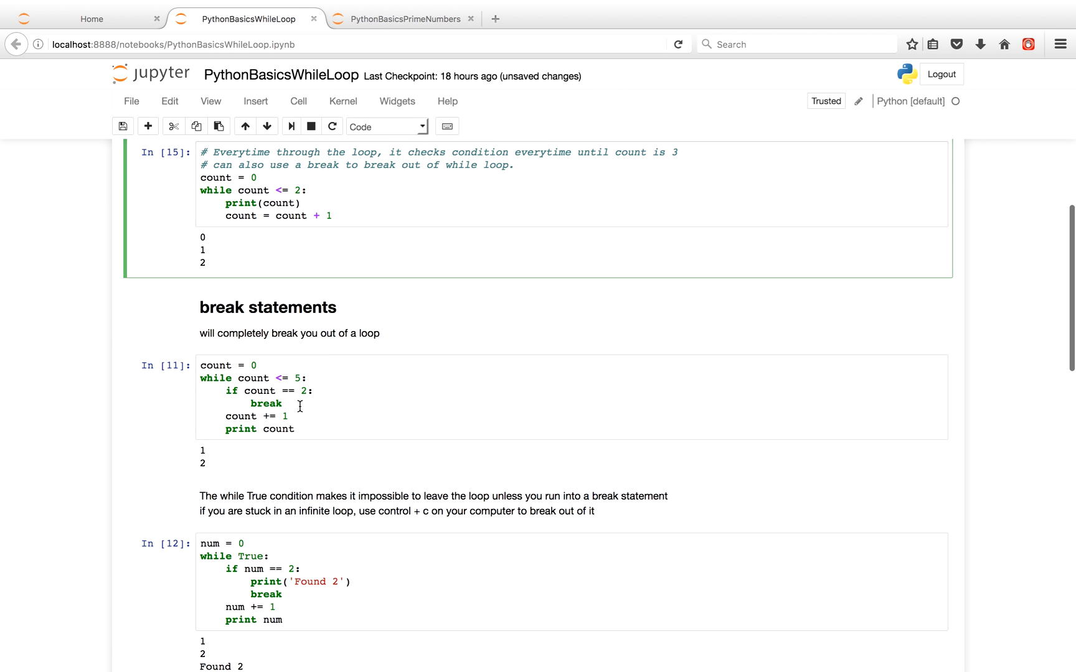
Inspect the break example's code and increment line, saving the notebook along the way.
click(299, 405)
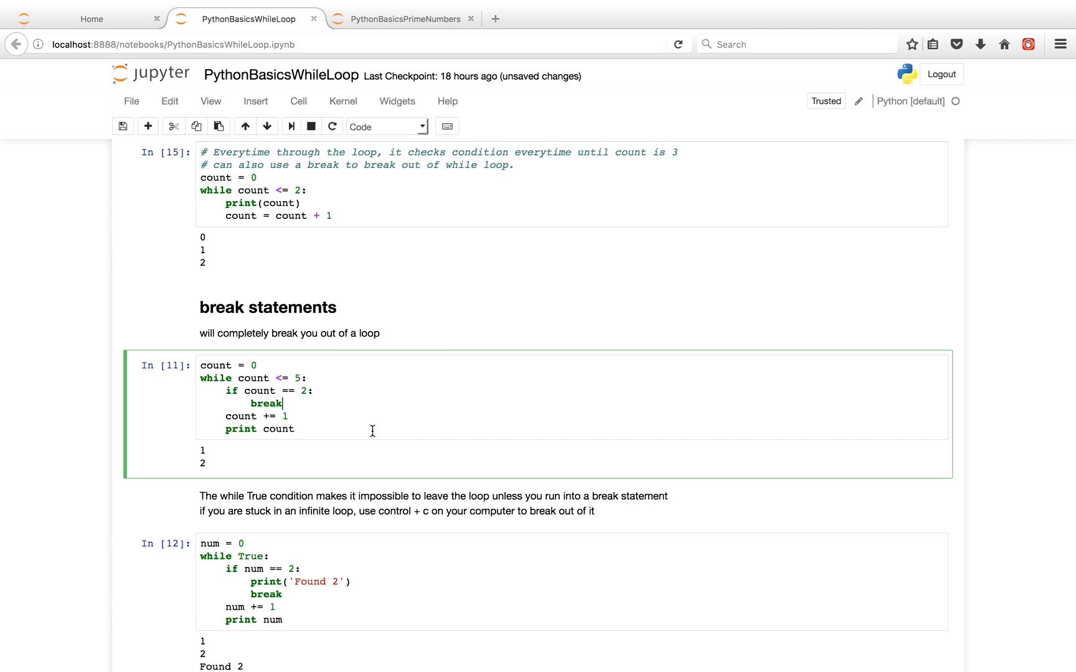
mouse_move(324, 414)
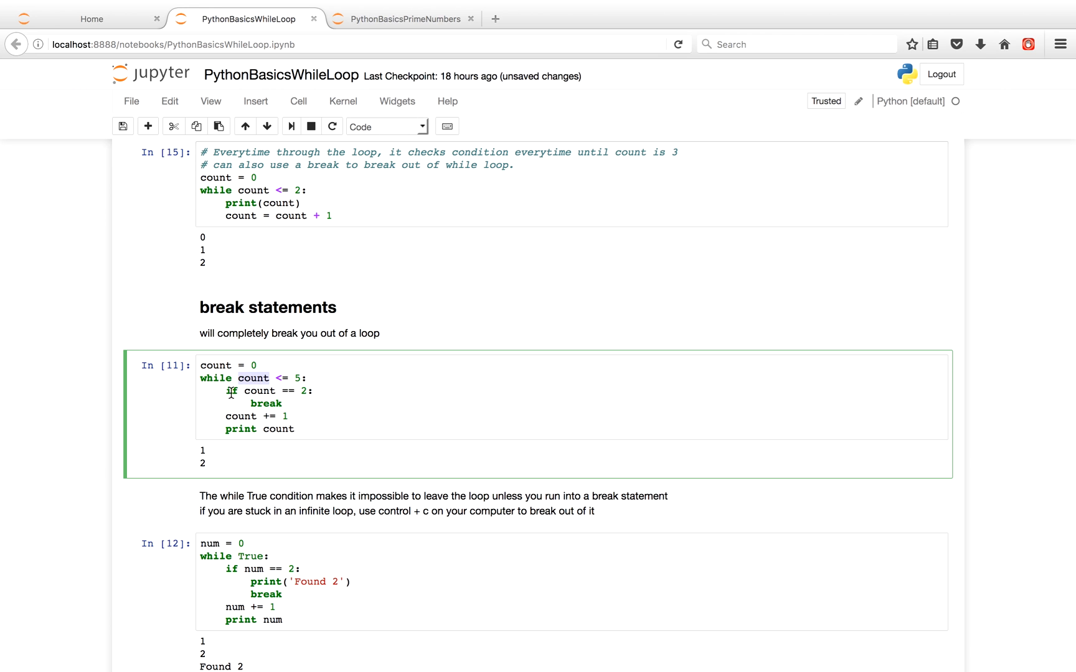
key(ctrl+s)
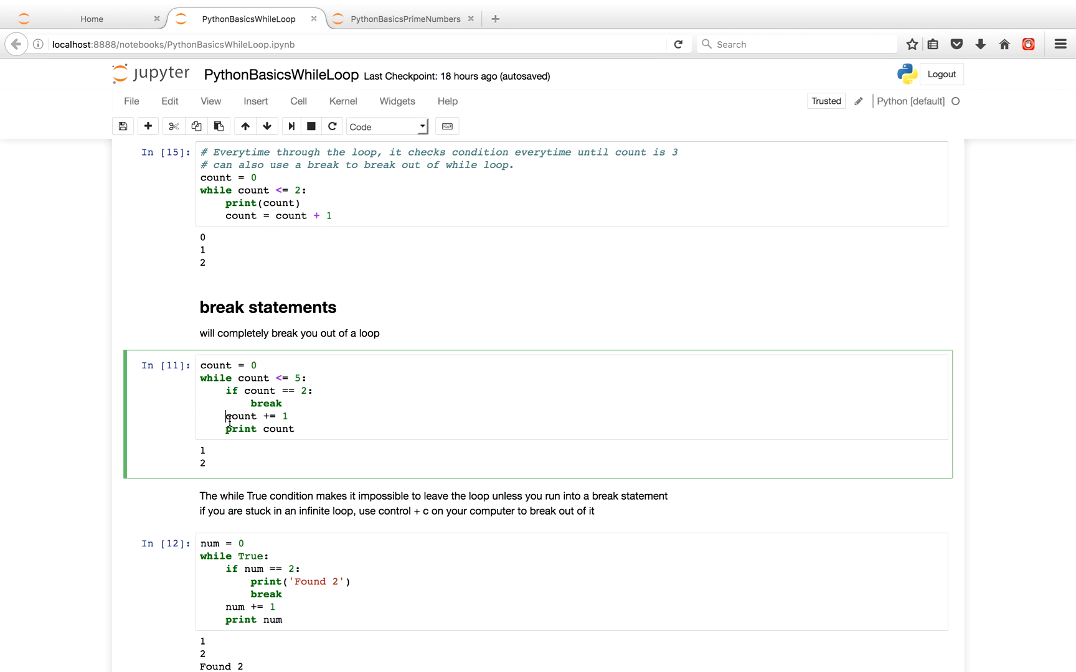
click(172, 458)
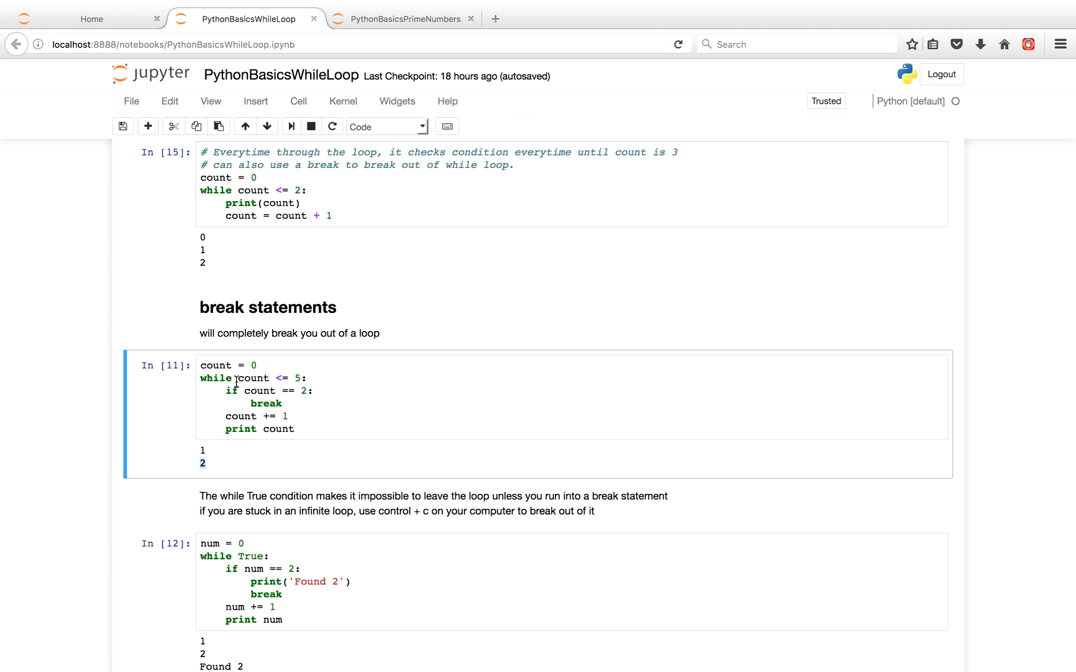
click(480, 396)
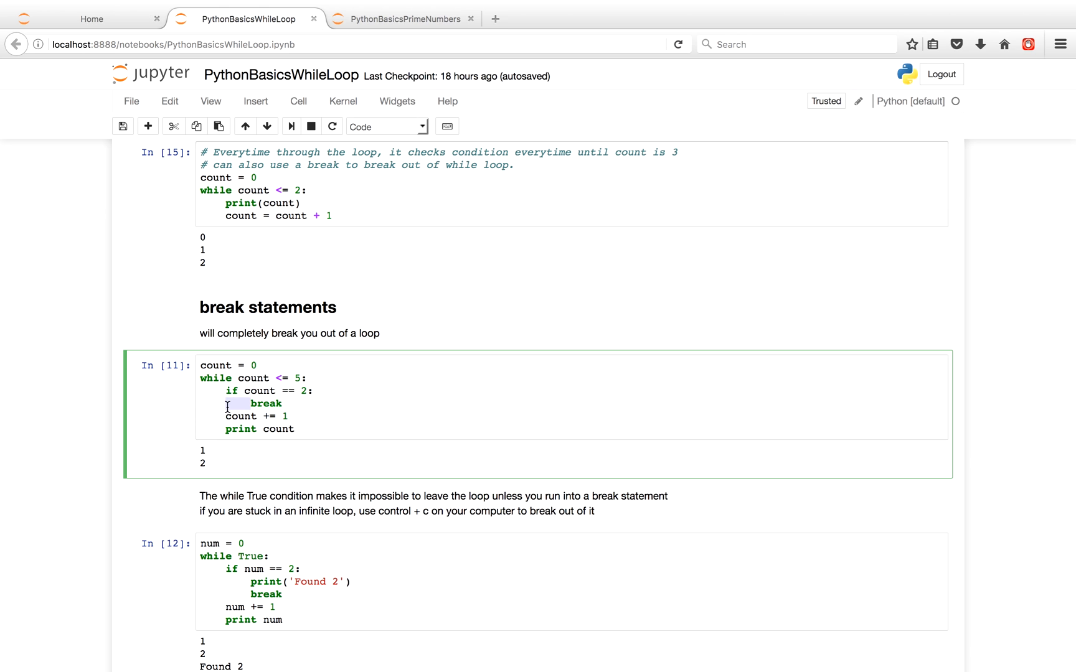
click(284, 404)
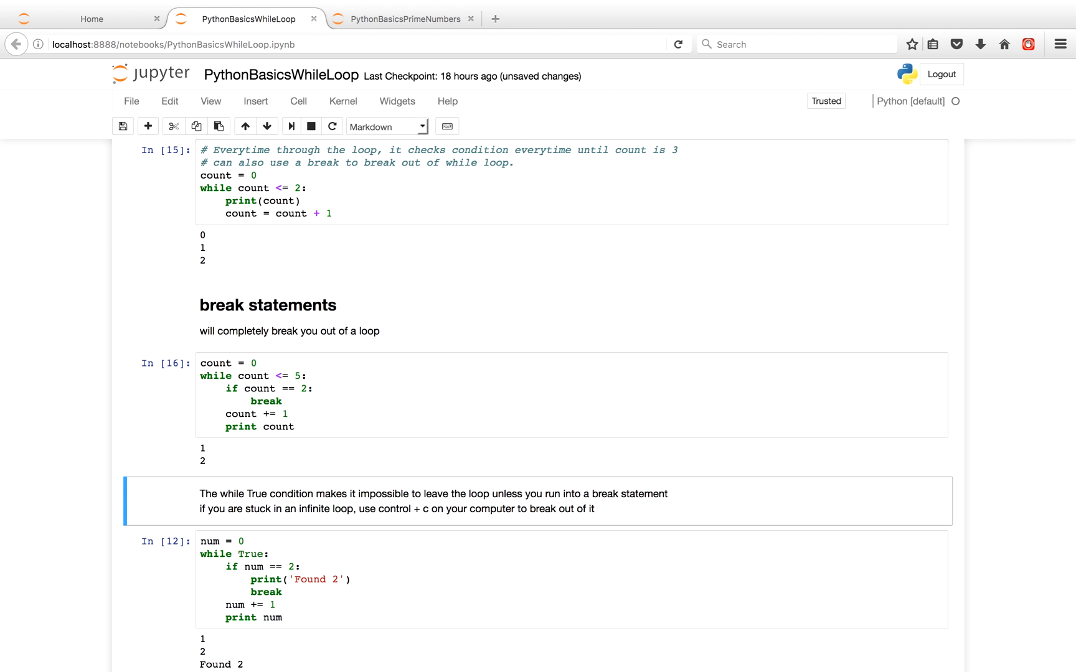
Scroll to the while True loop example and place the cursor at its end.
scroll(down, 3)
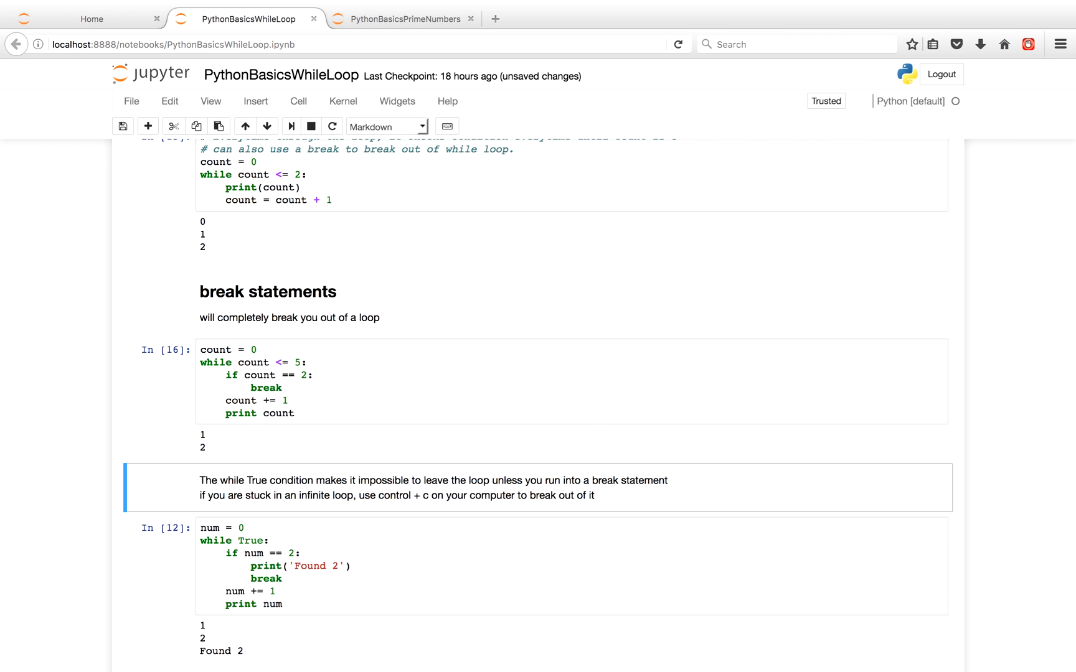
scroll(down, 3)
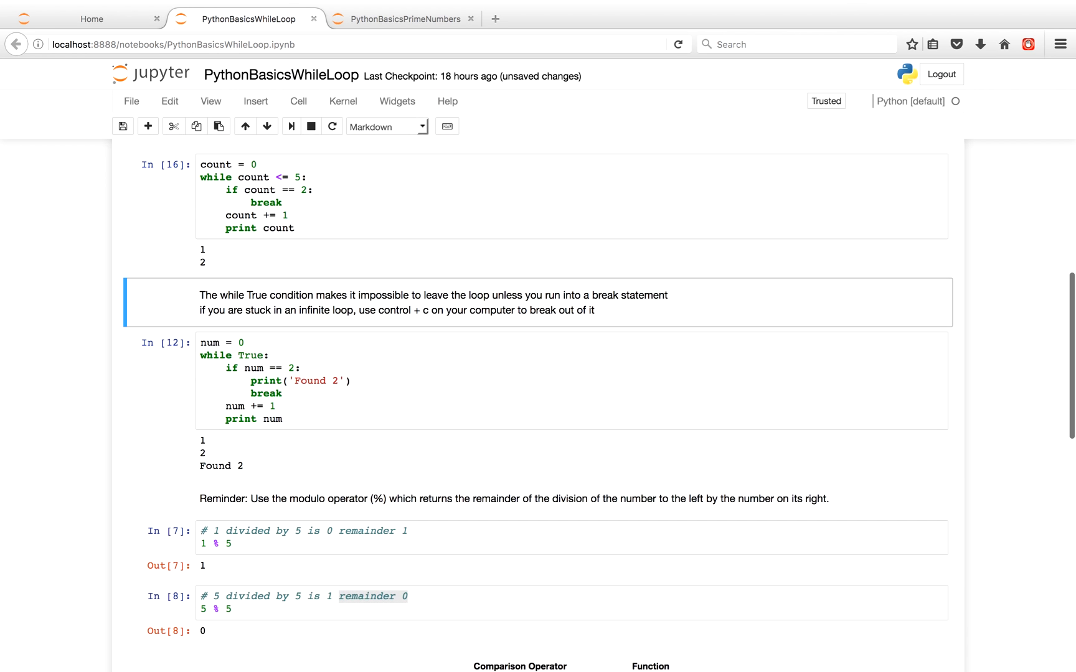
click(261, 355)
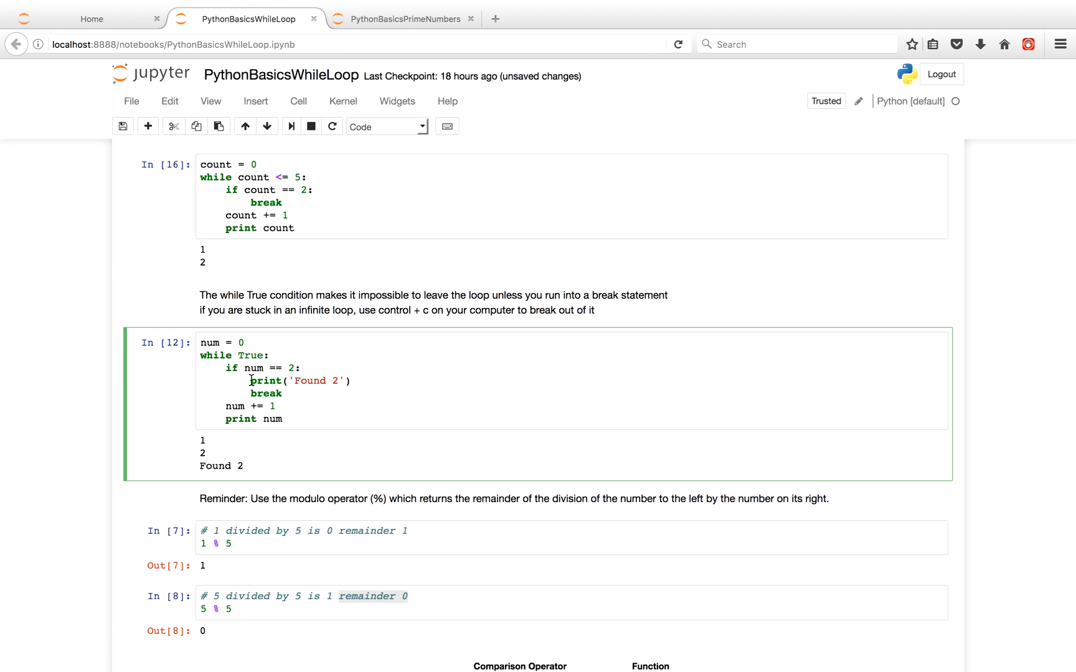
mouse_move(371, 330)
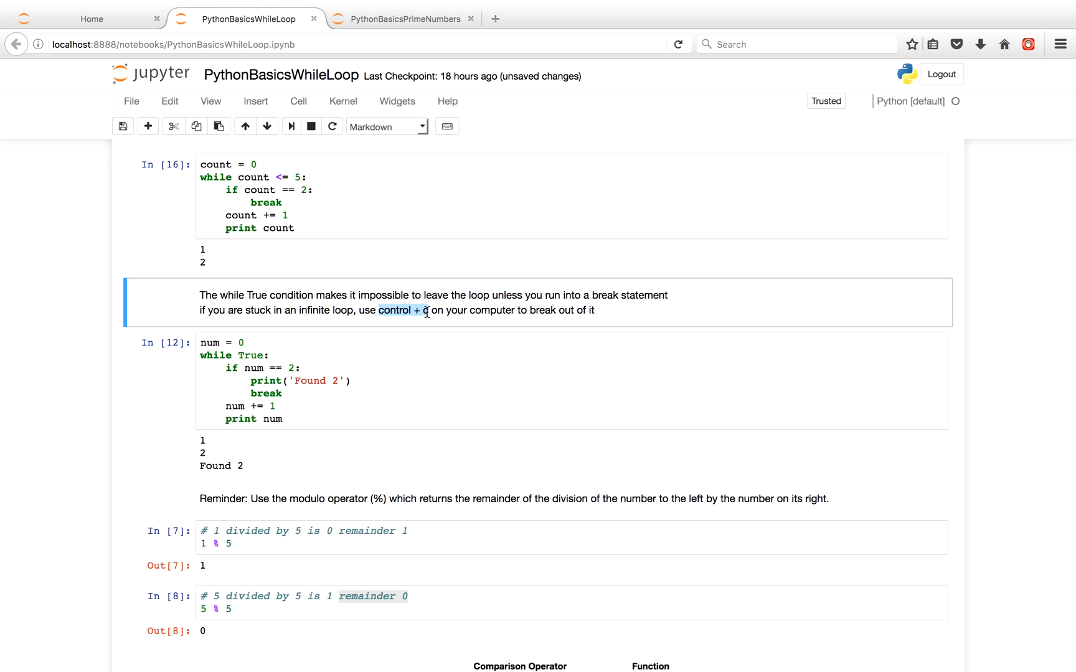
click(295, 399)
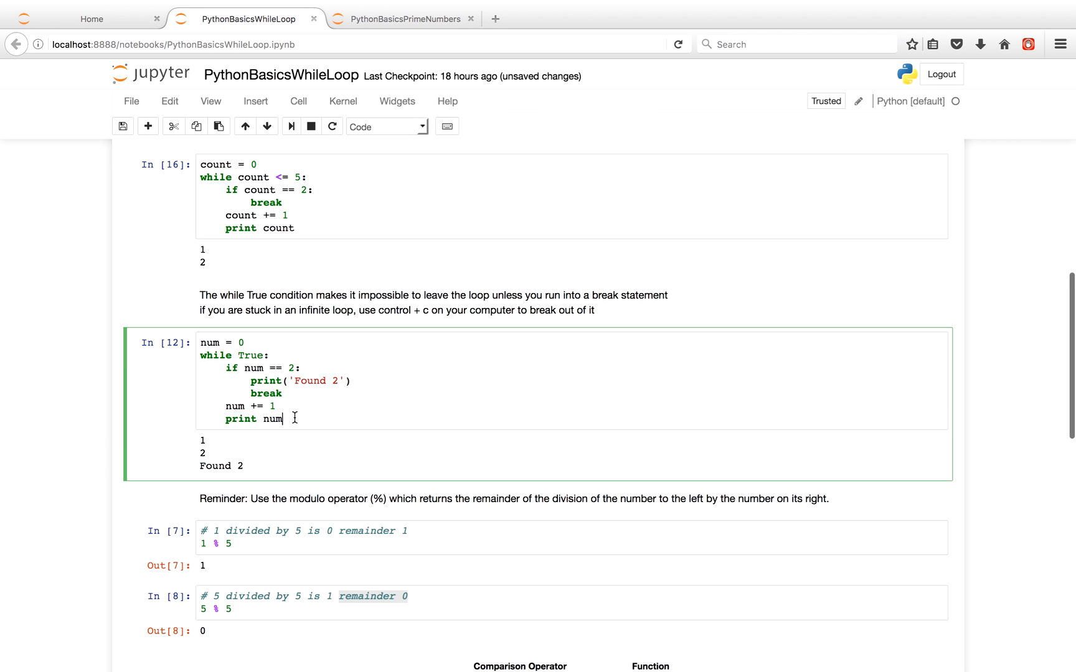
scroll(down, 3)
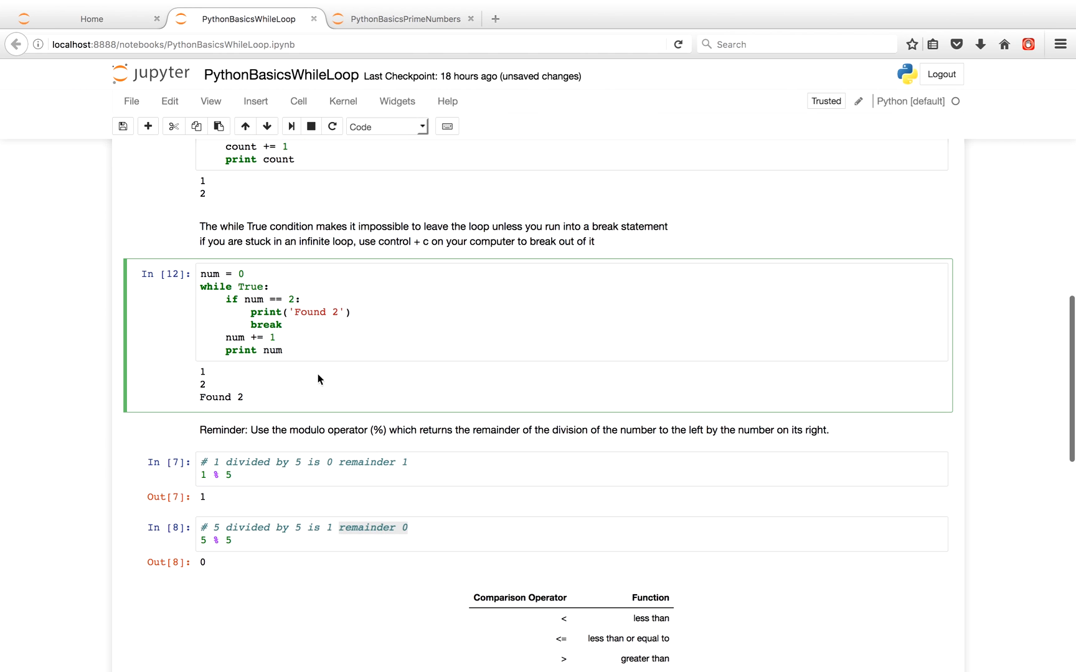
mouse_move(325, 349)
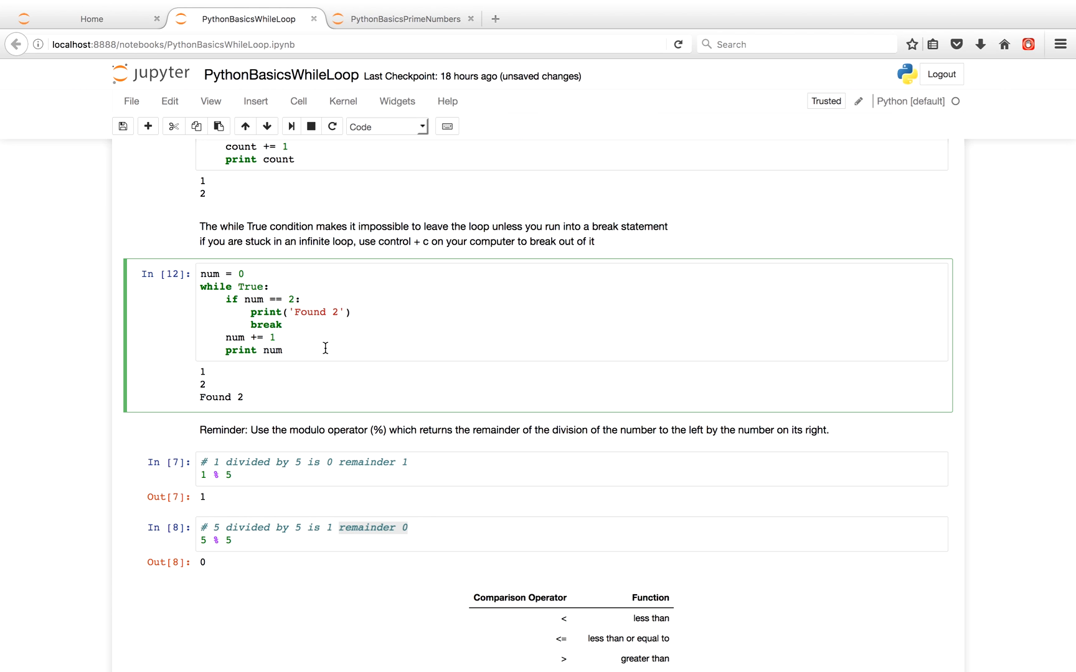
click(282, 351)
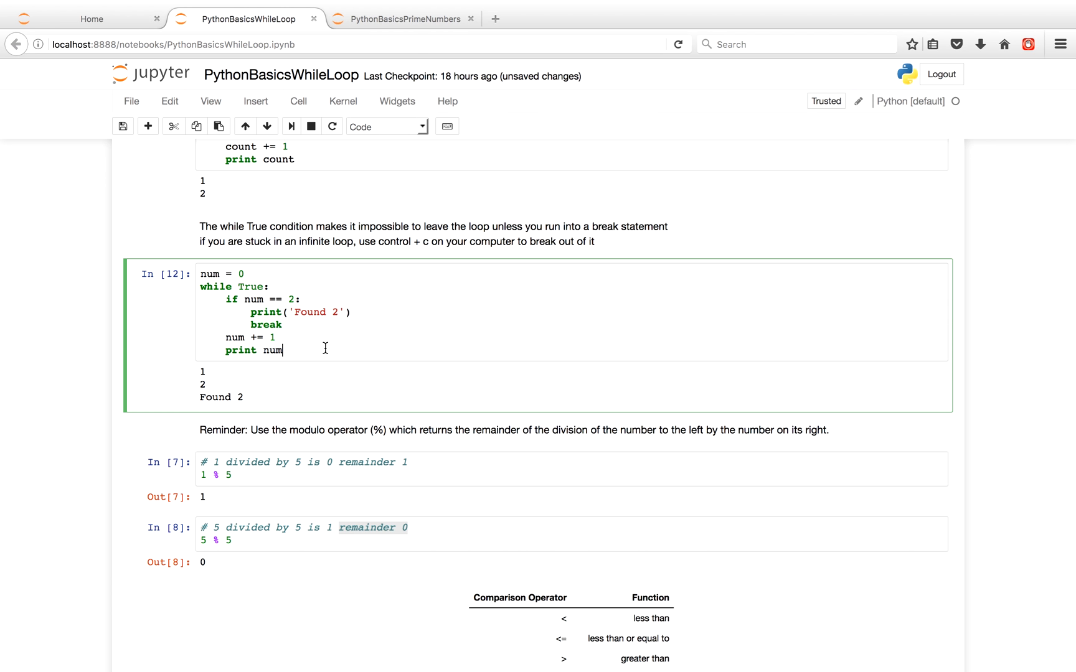
Switch to the PythonBasicsPrimeNumbers notebook listing primes under 3000.
click(401, 19)
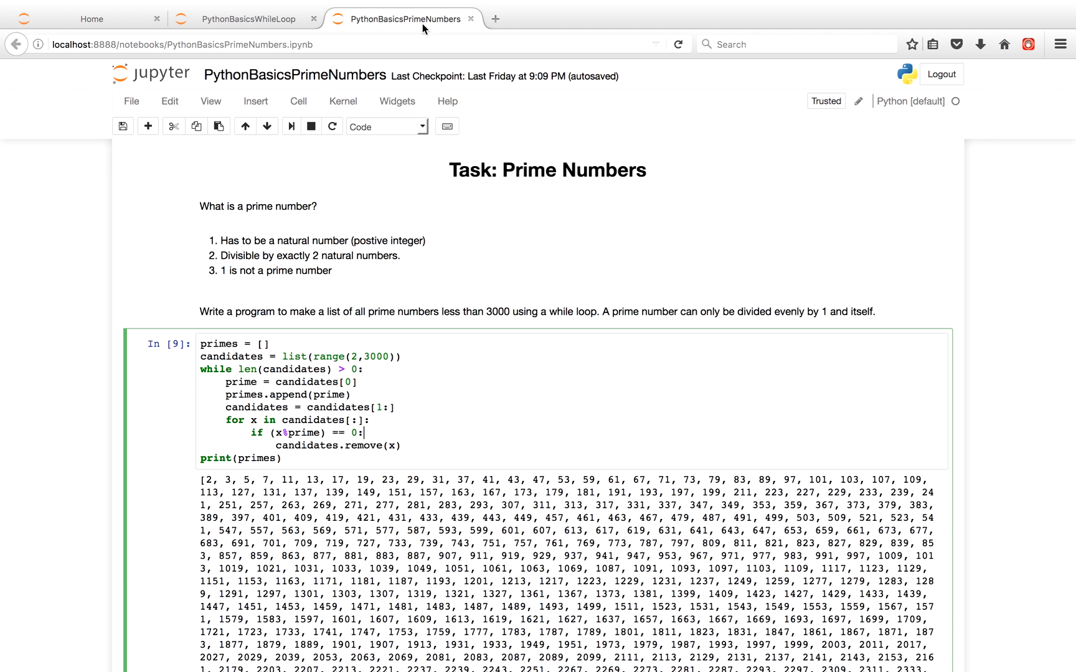
mouse_move(418, 339)
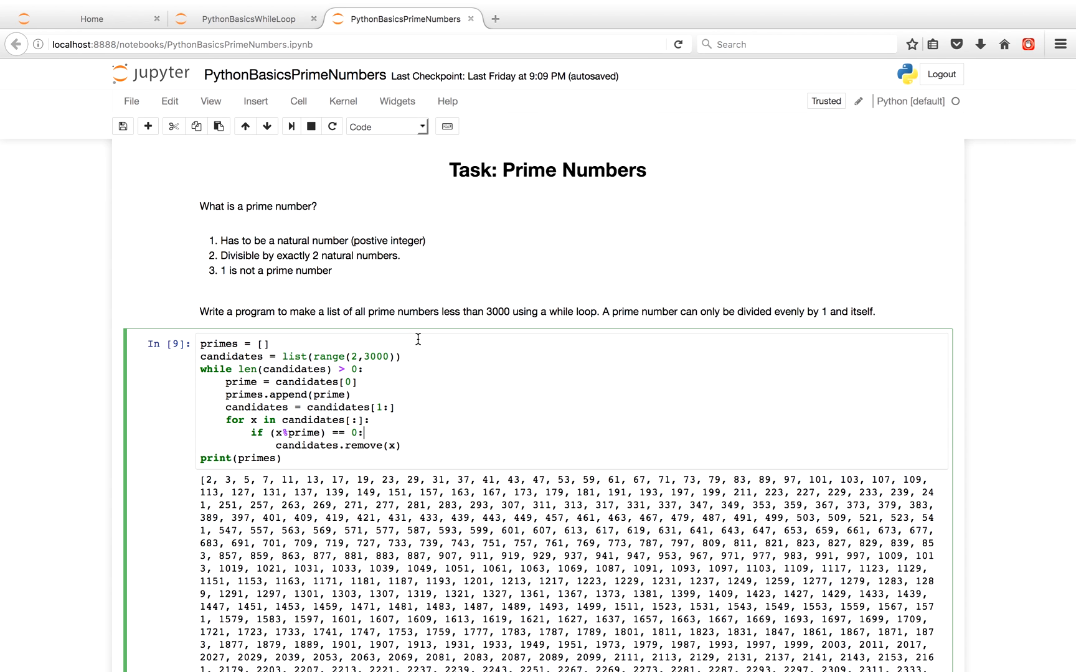
mouse_move(287, 76)
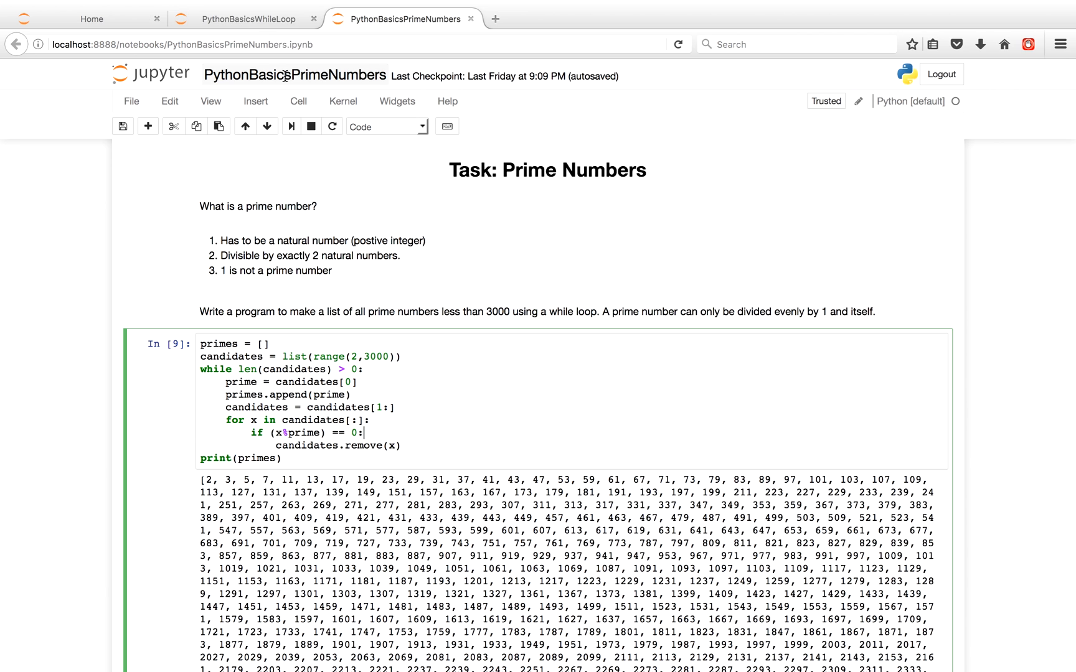
Switch back to the PythonBasicsWhileLoop notebook and scroll to the 1 % 5 and 5 % 5 cells.
click(247, 18)
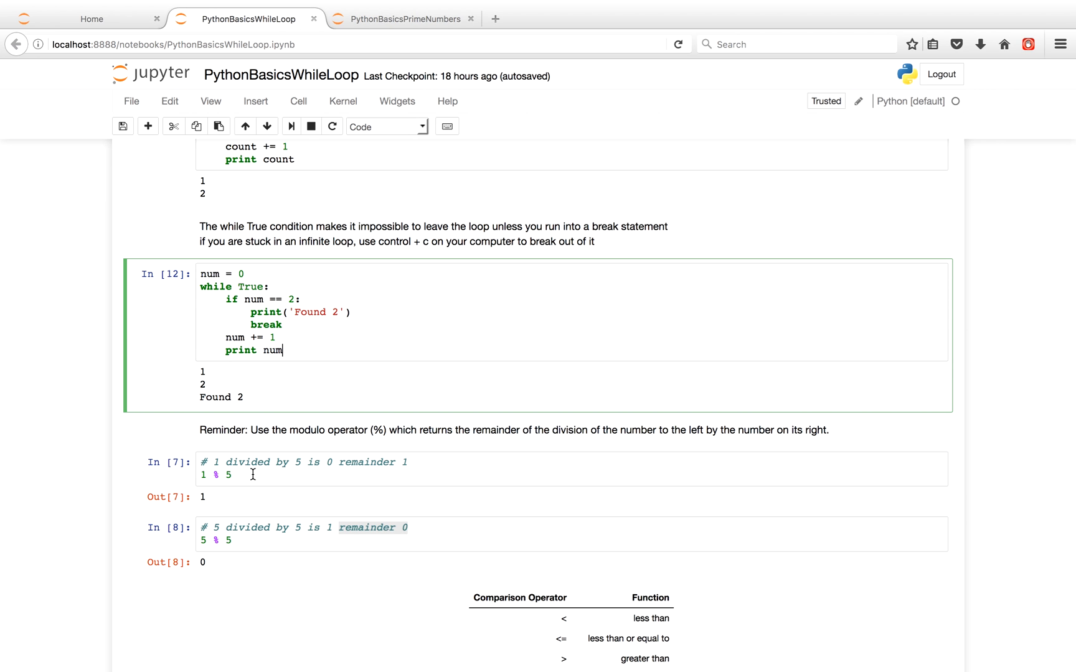
scroll(down, 3)
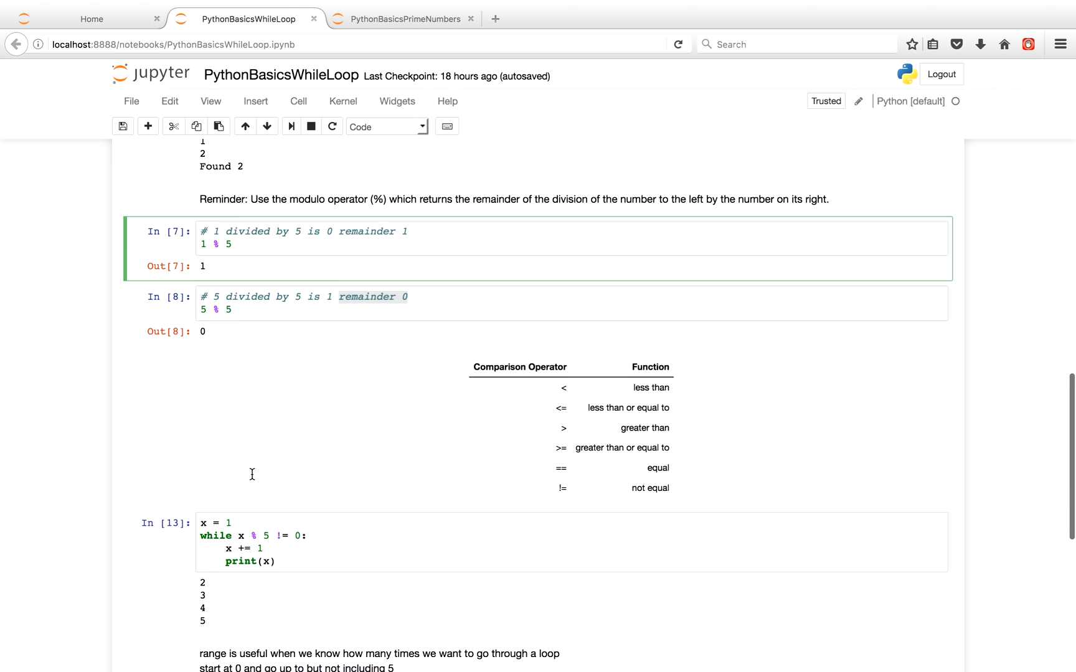
scroll(up, 3)
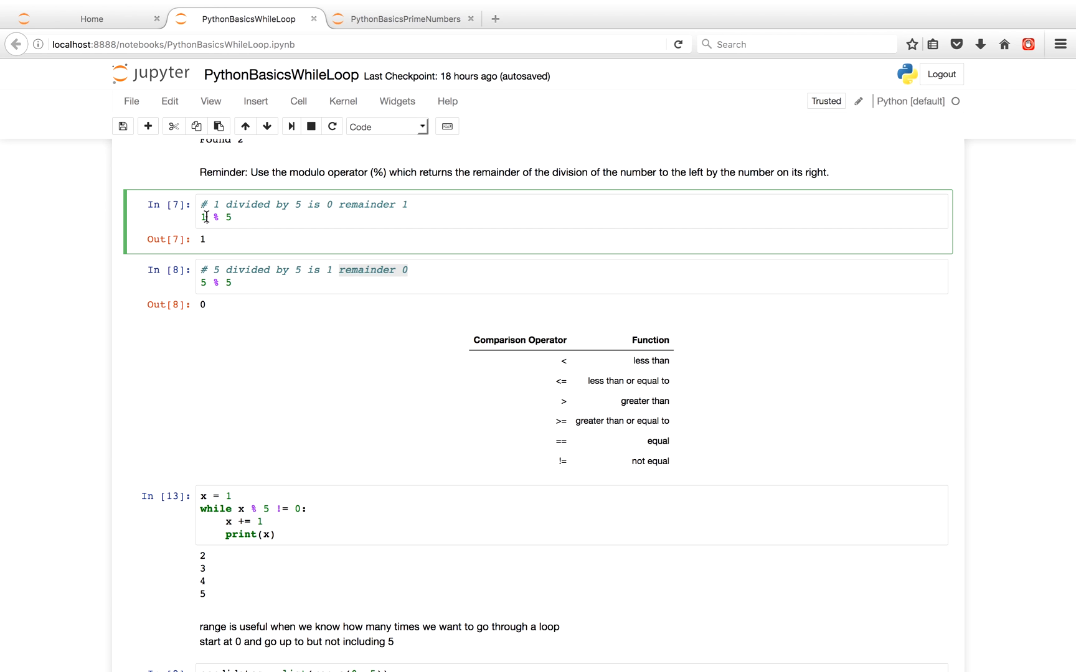
mouse_move(234, 284)
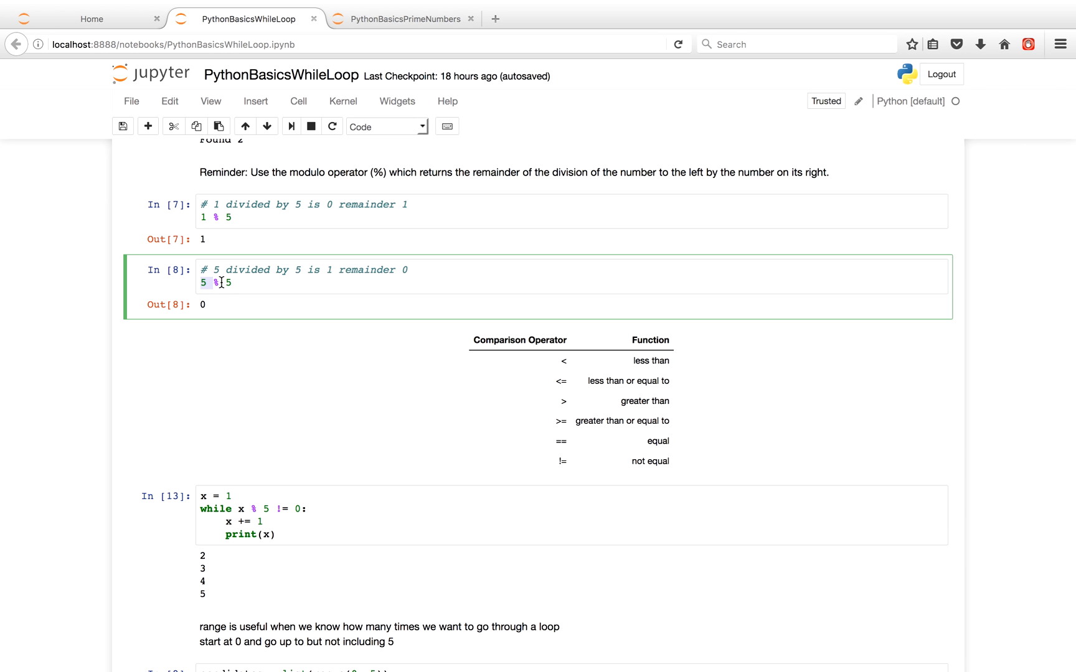
mouse_move(249, 284)
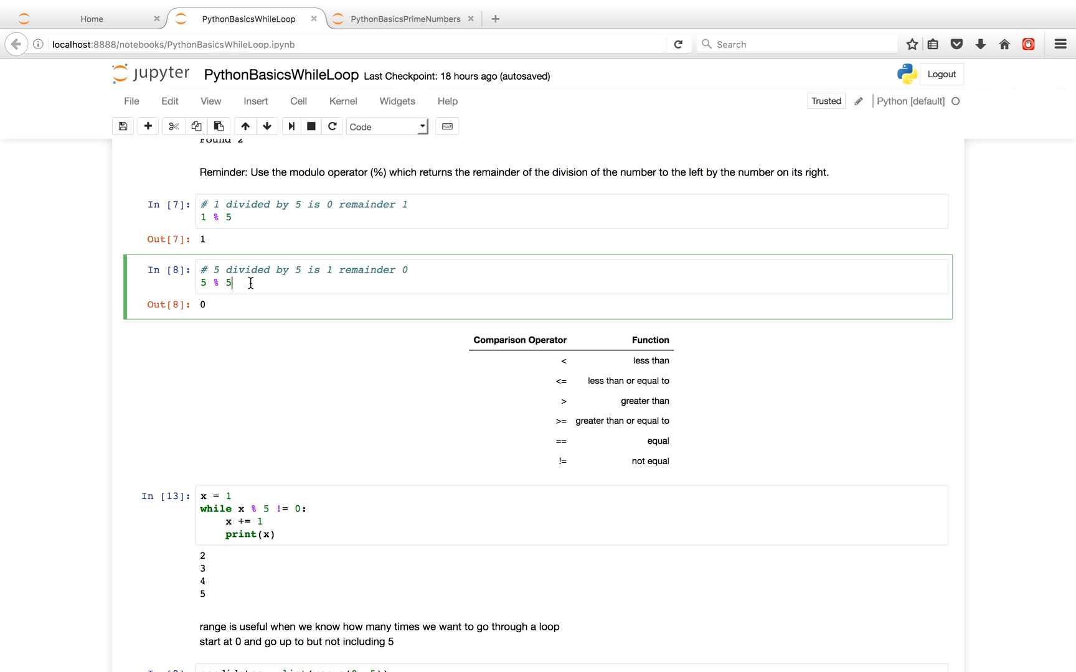
mouse_move(348, 271)
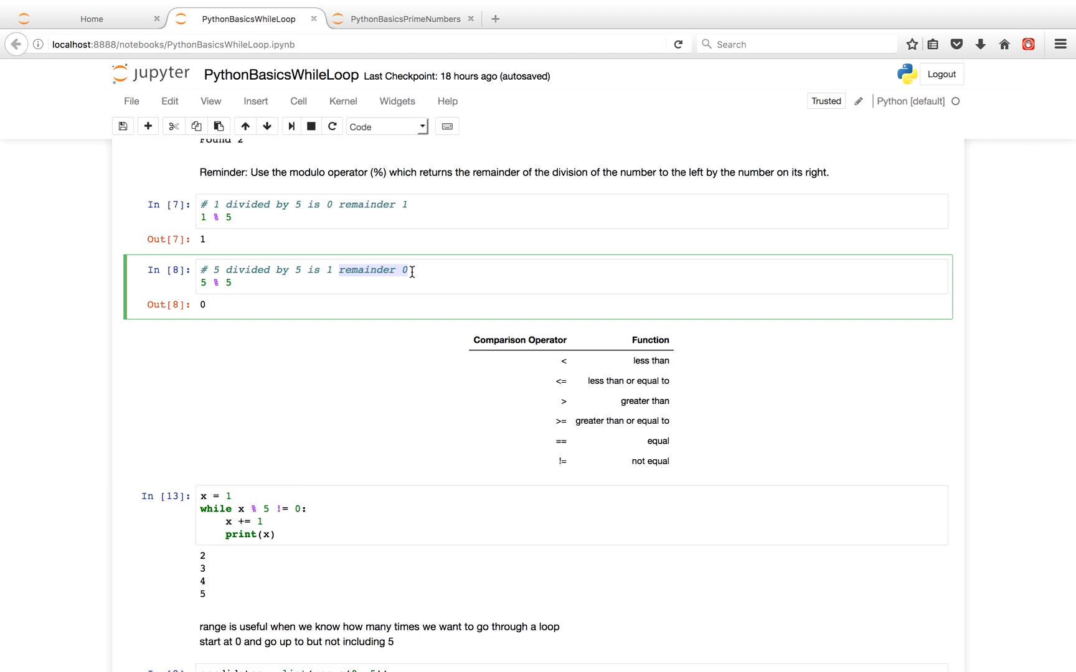
scroll(up, 3)
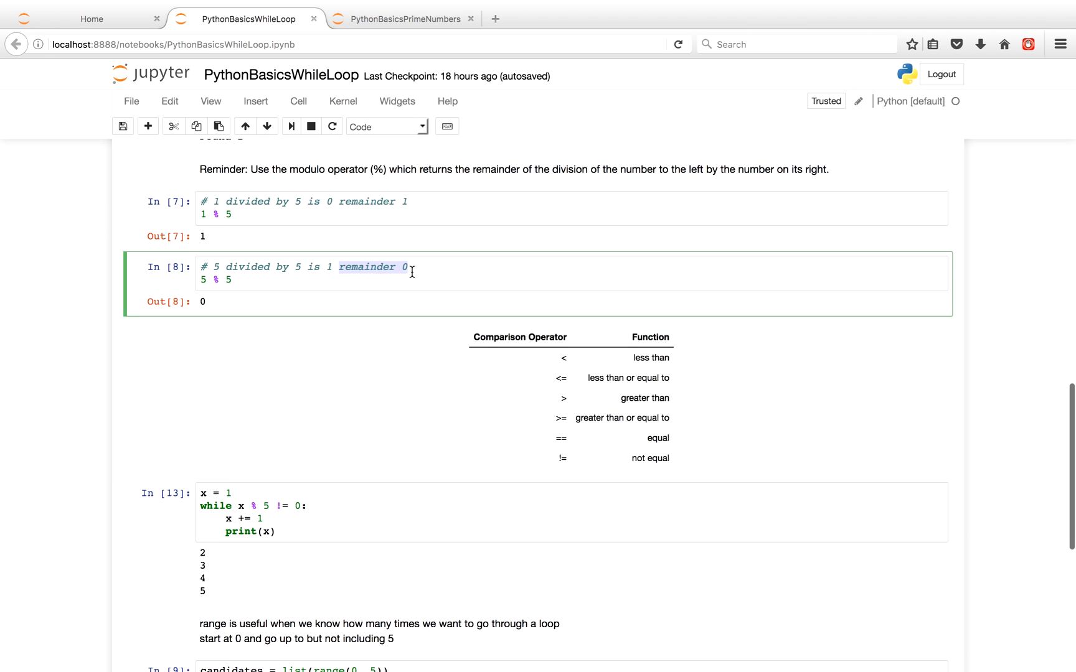
scroll(down, 3)
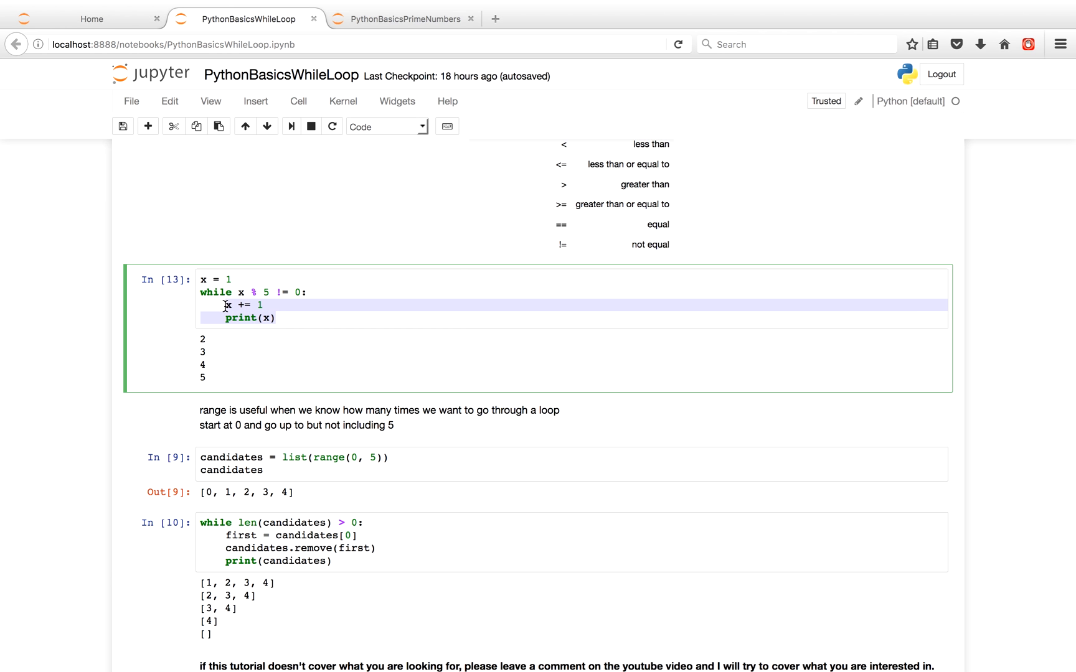
mouse_move(236, 294)
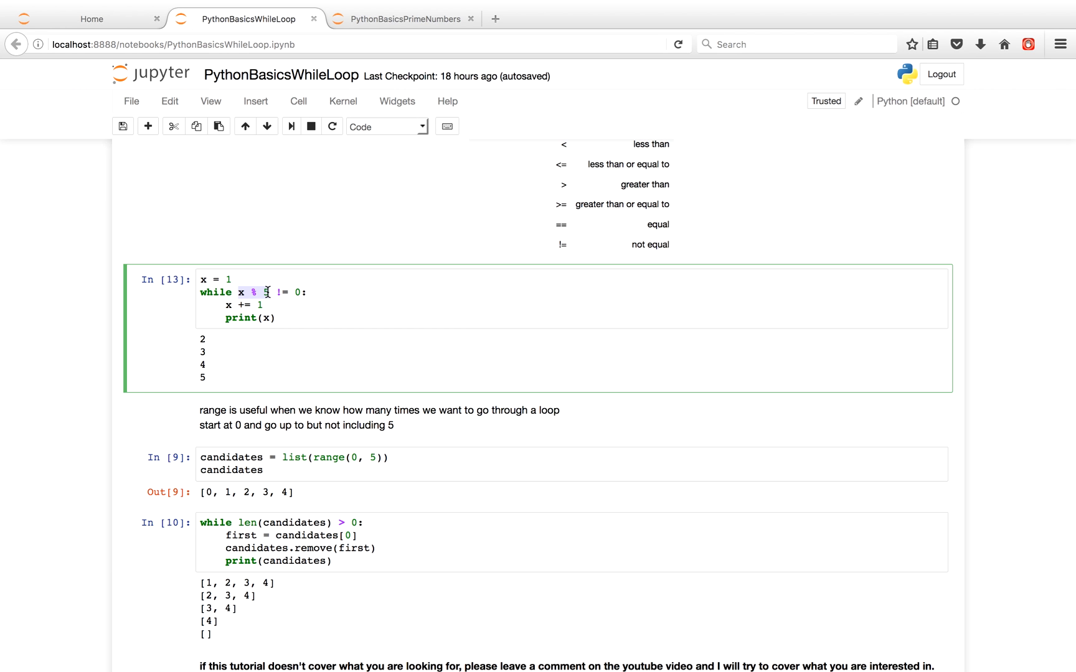
text(5)
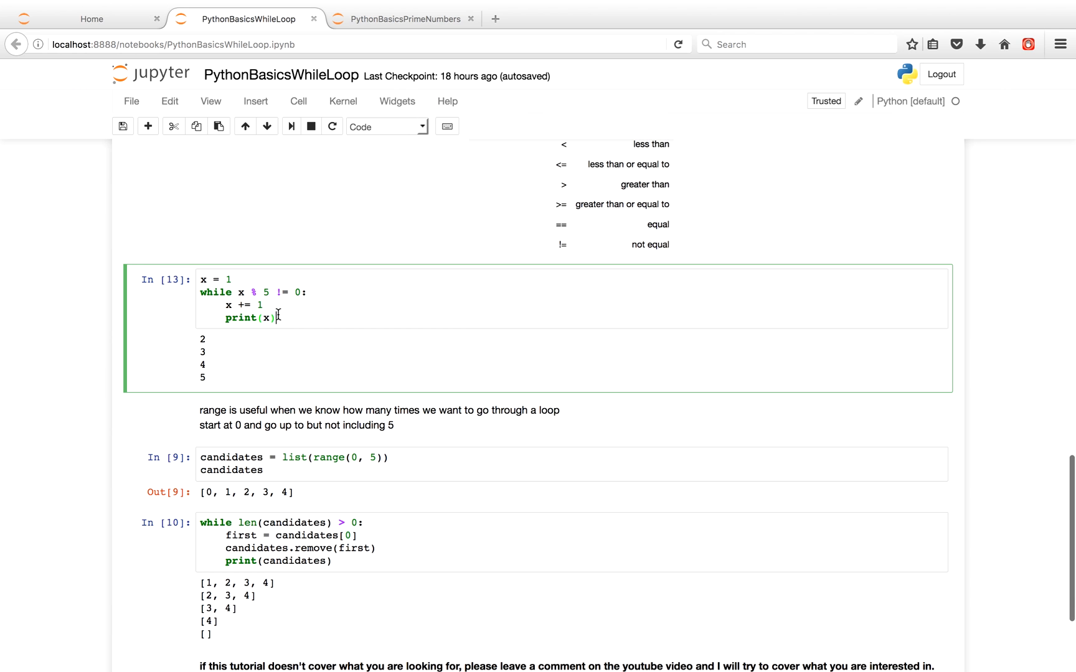
scroll(down, 3)
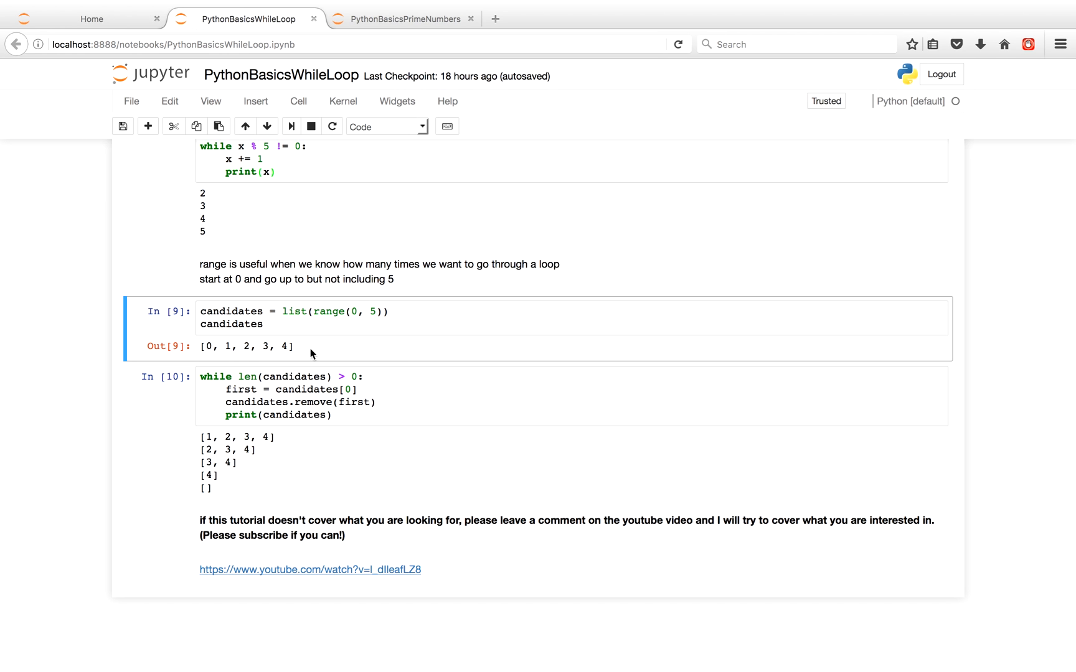
Highlight the [0, 1, 2, 3, 4] candidates output and select the while len(candidates) > 0 loop.
double_click(244, 346)
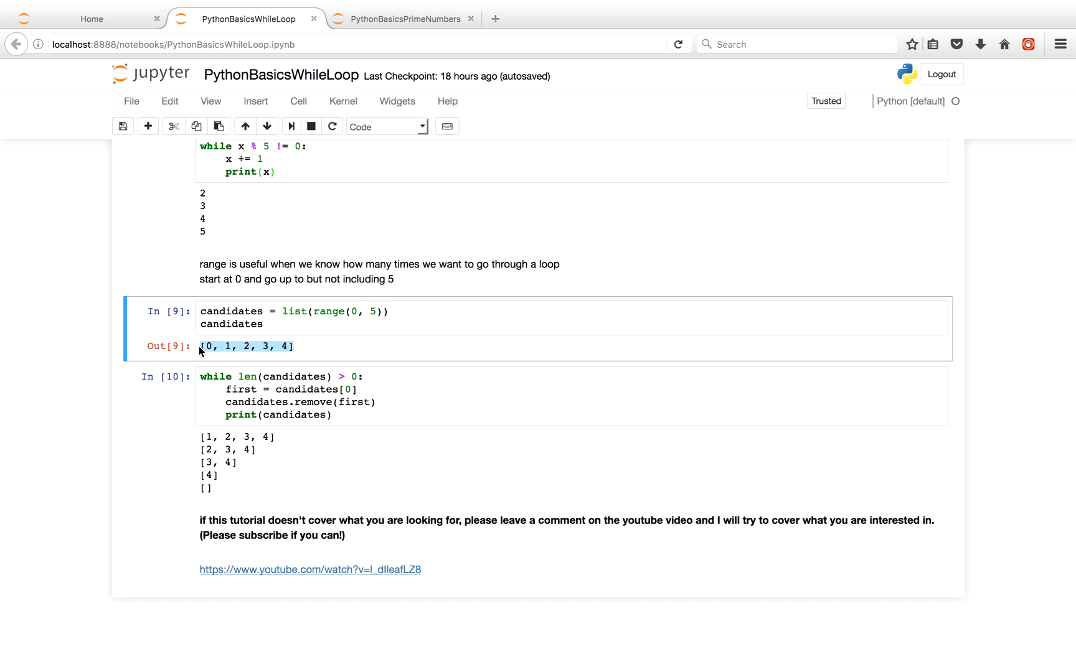
click(312, 352)
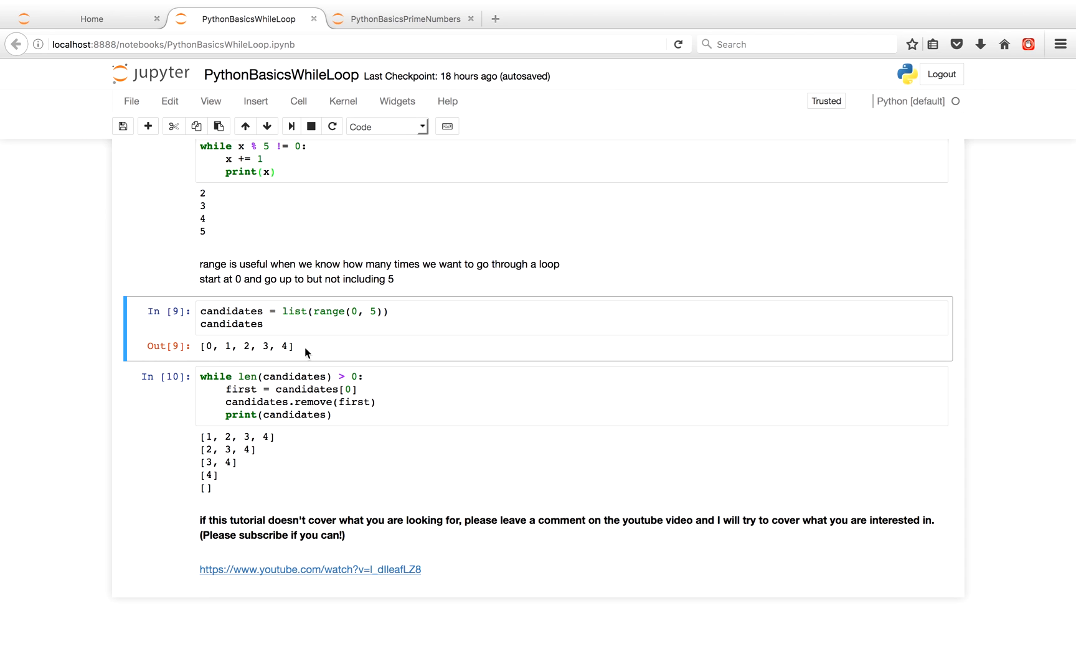
double_click(245, 346)
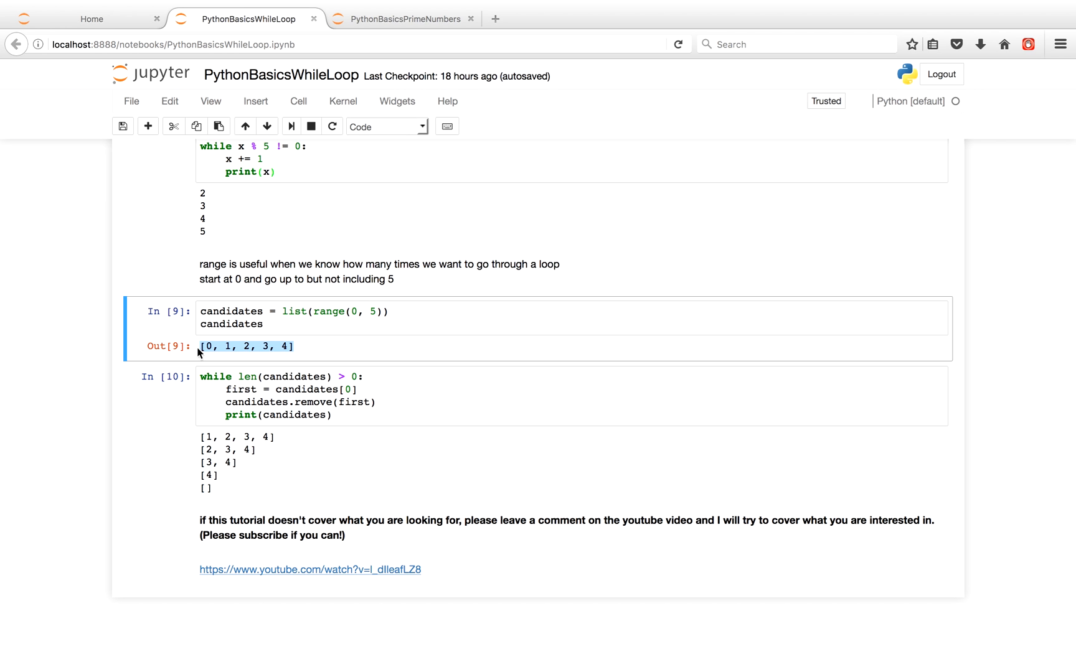
mouse_move(199, 346)
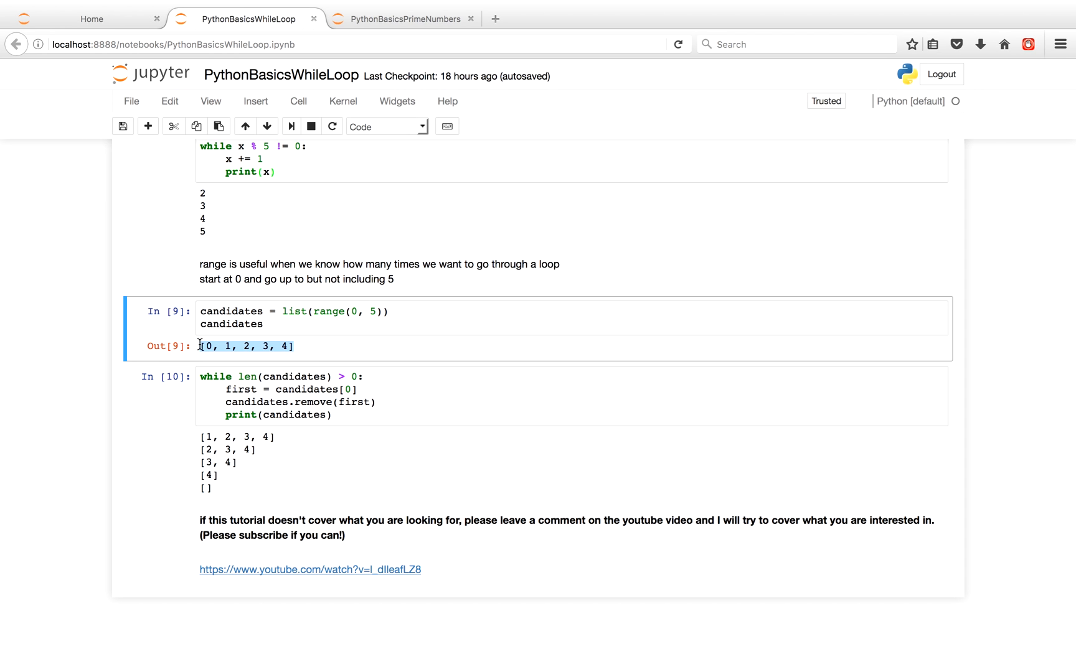
mouse_move(226, 402)
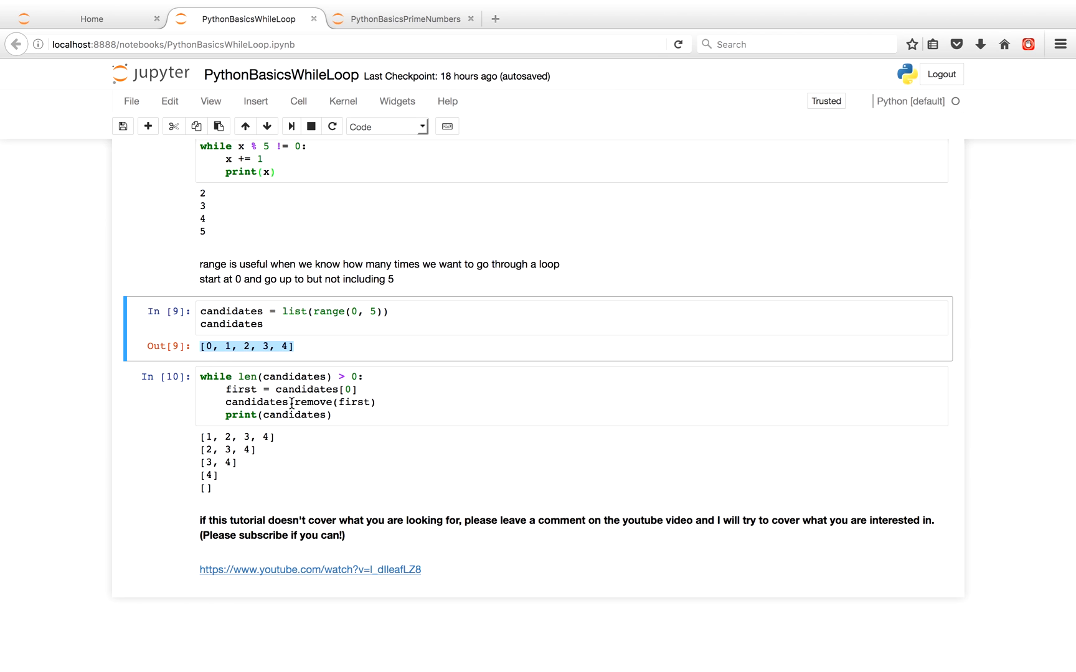
click(312, 403)
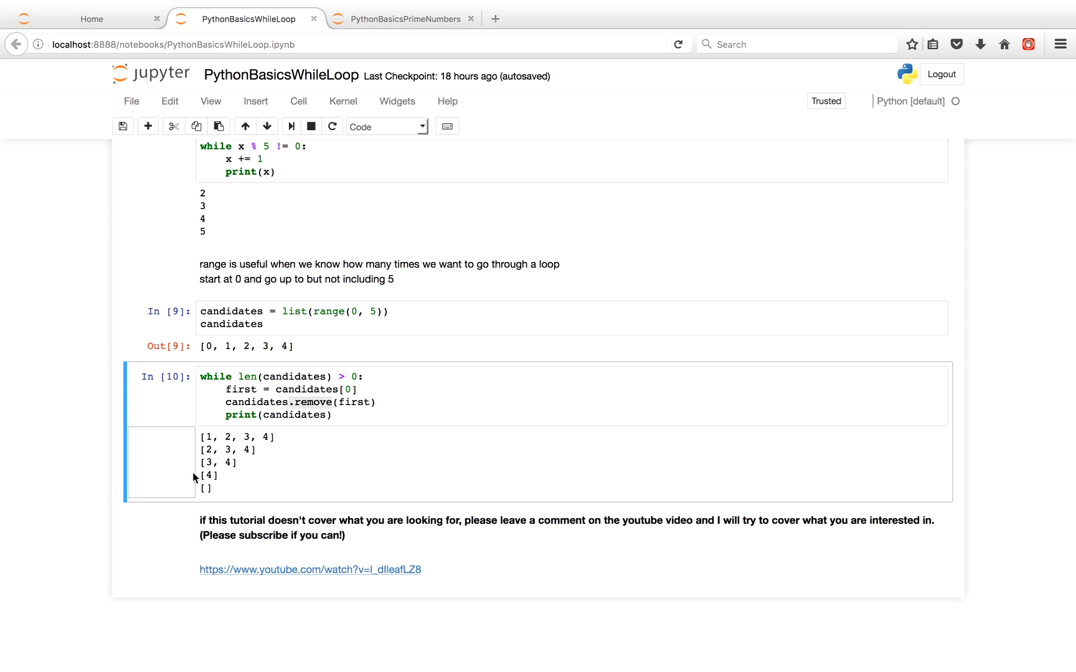
mouse_move(213, 495)
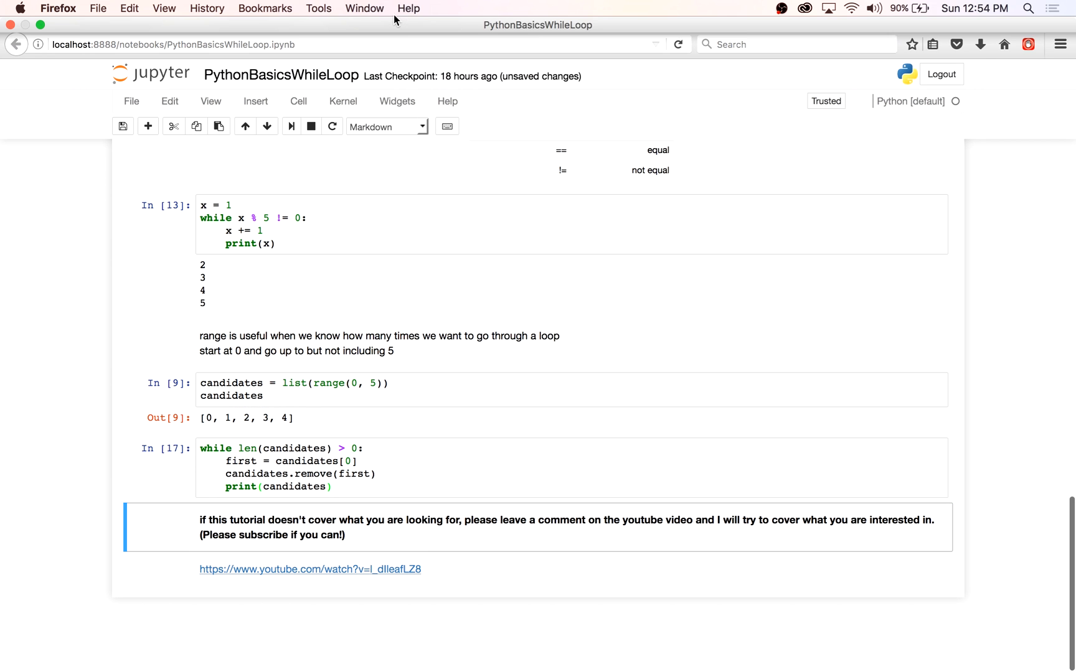
Switch to the PythonBasicsPrimeNumbers notebook tab.
click(402, 19)
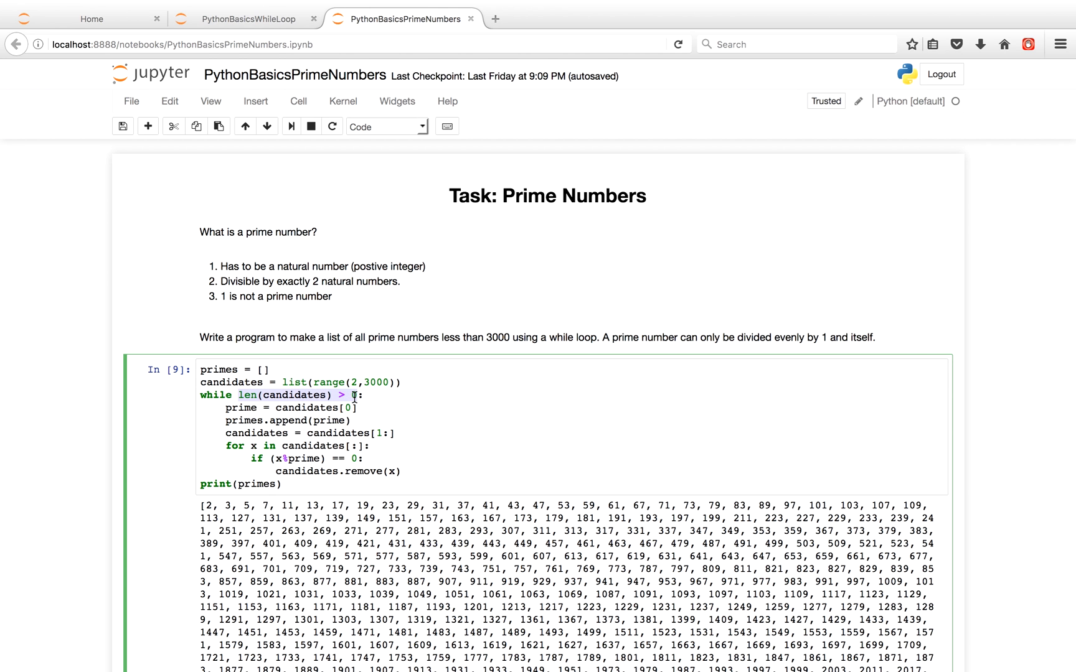
mouse_move(405, 472)
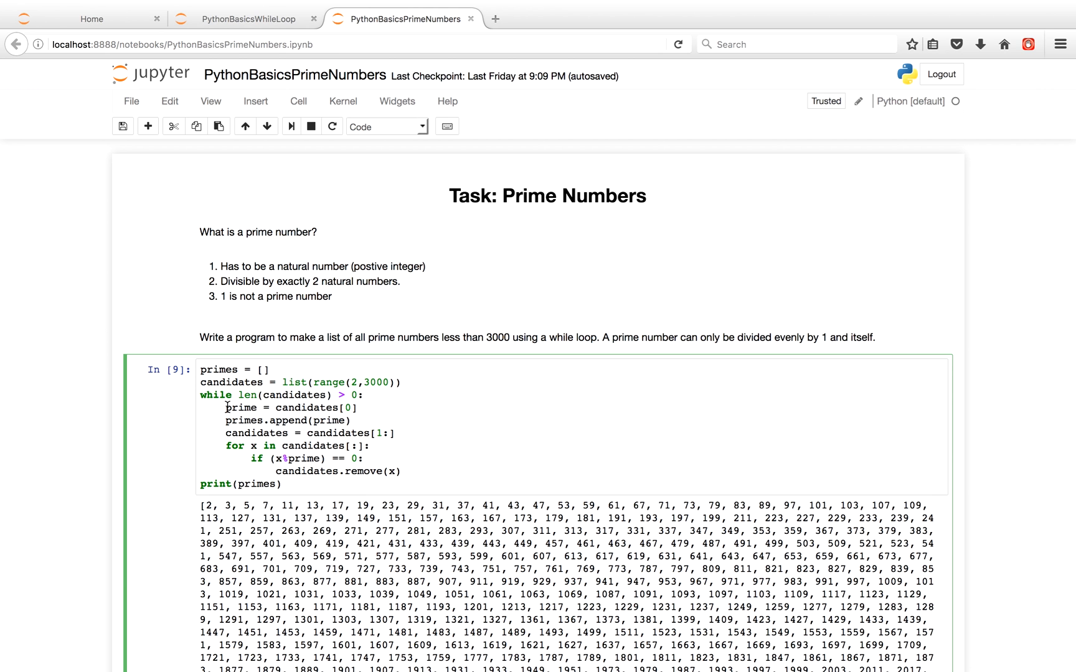
mouse_move(277, 407)
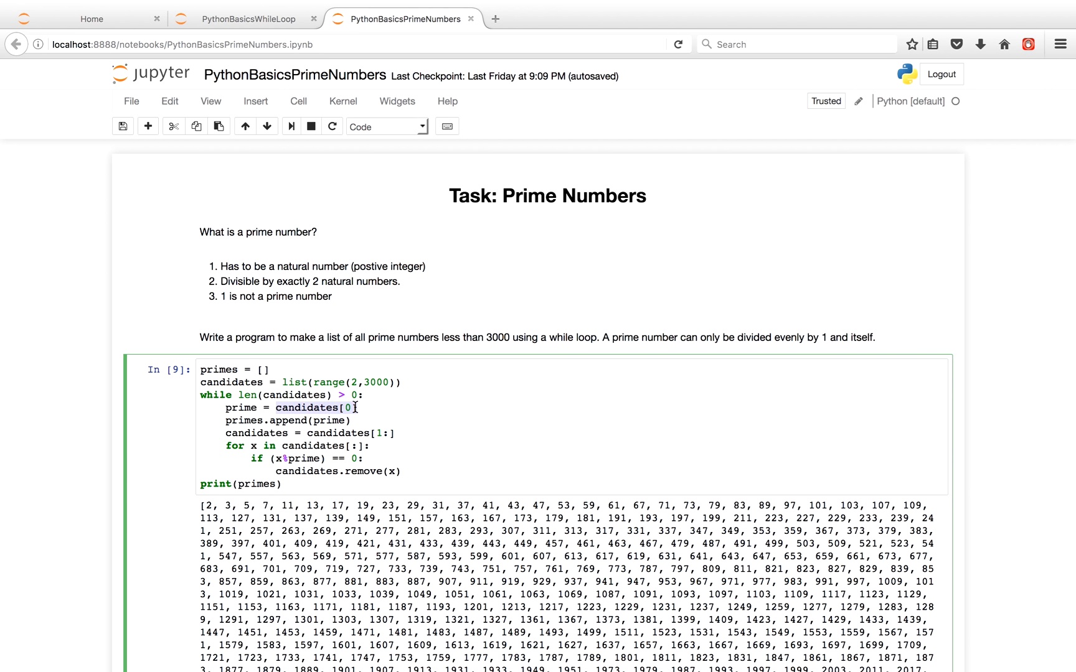
mouse_move(254, 407)
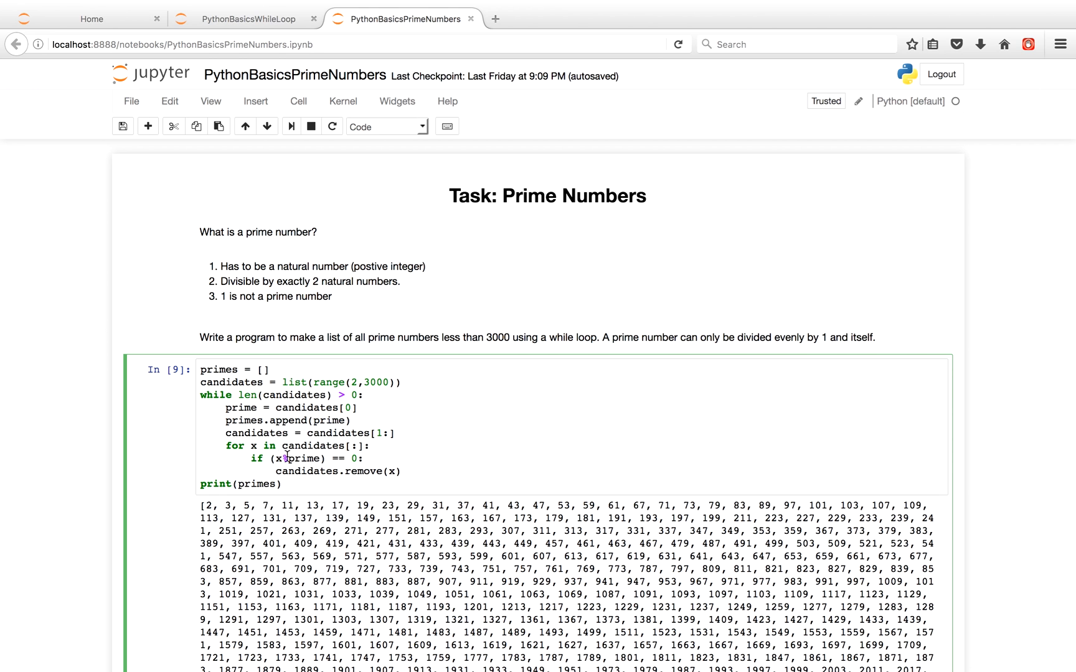
mouse_move(316, 458)
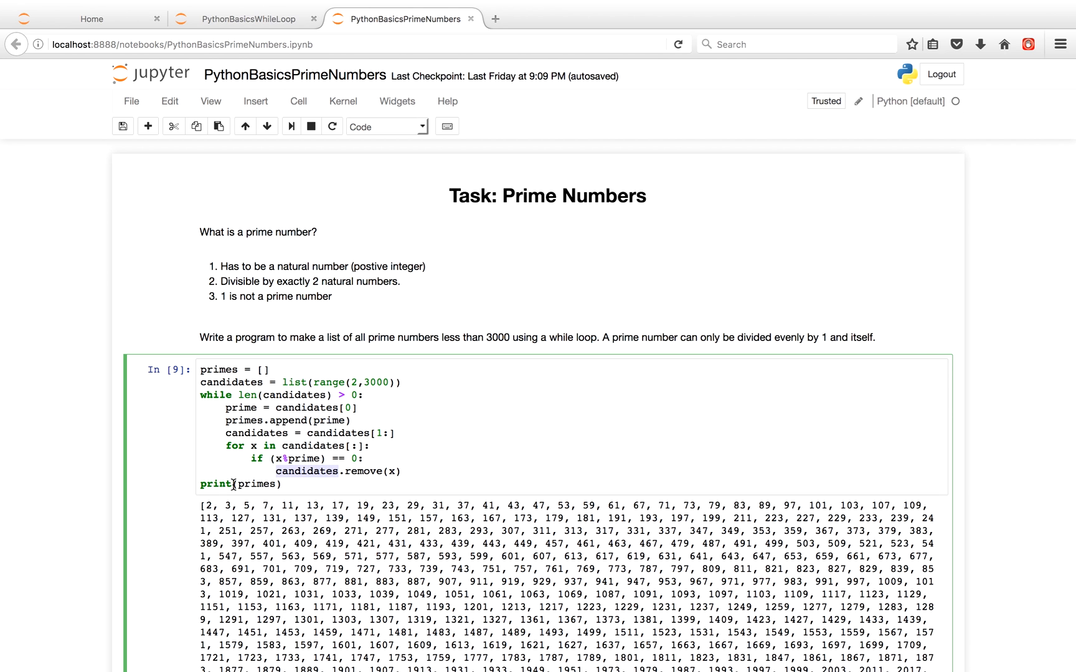
mouse_move(225, 407)
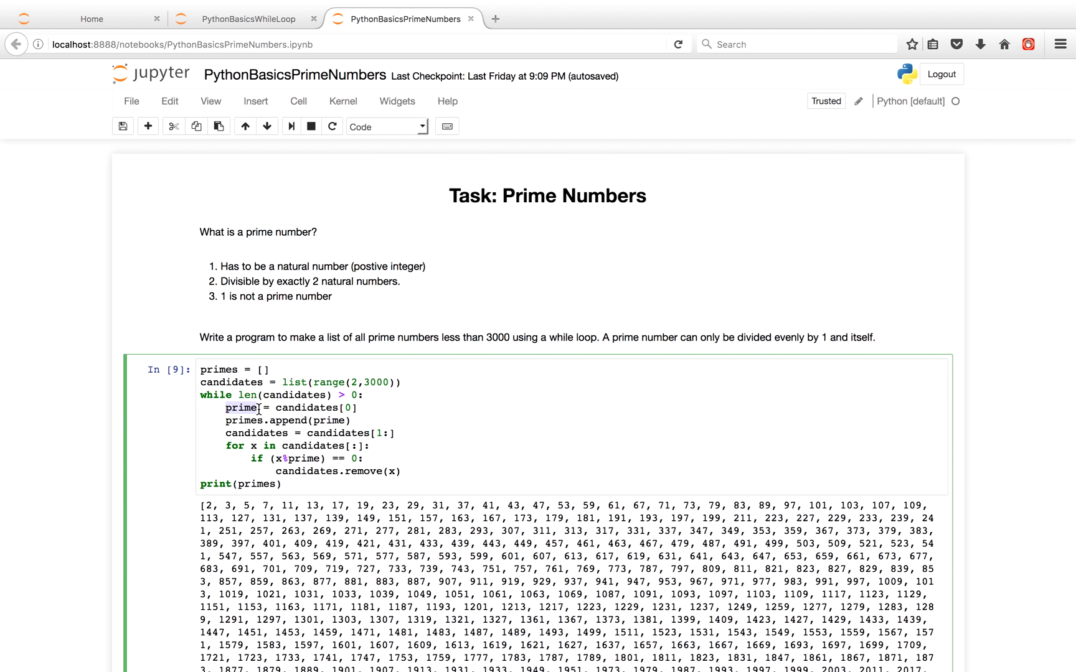
mouse_move(300, 433)
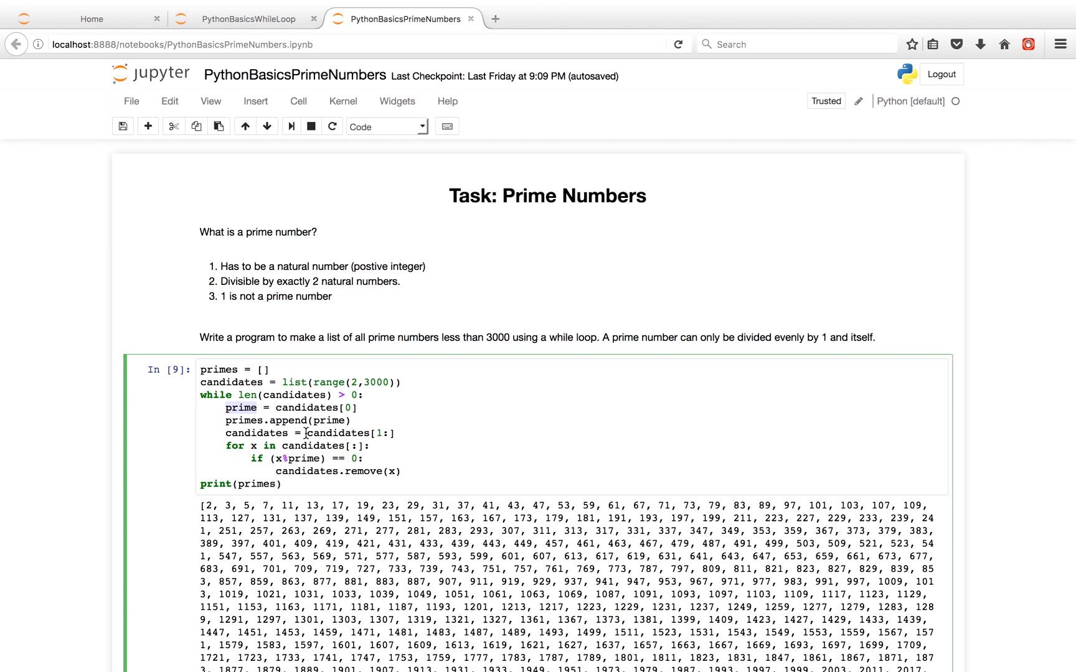
mouse_move(264, 458)
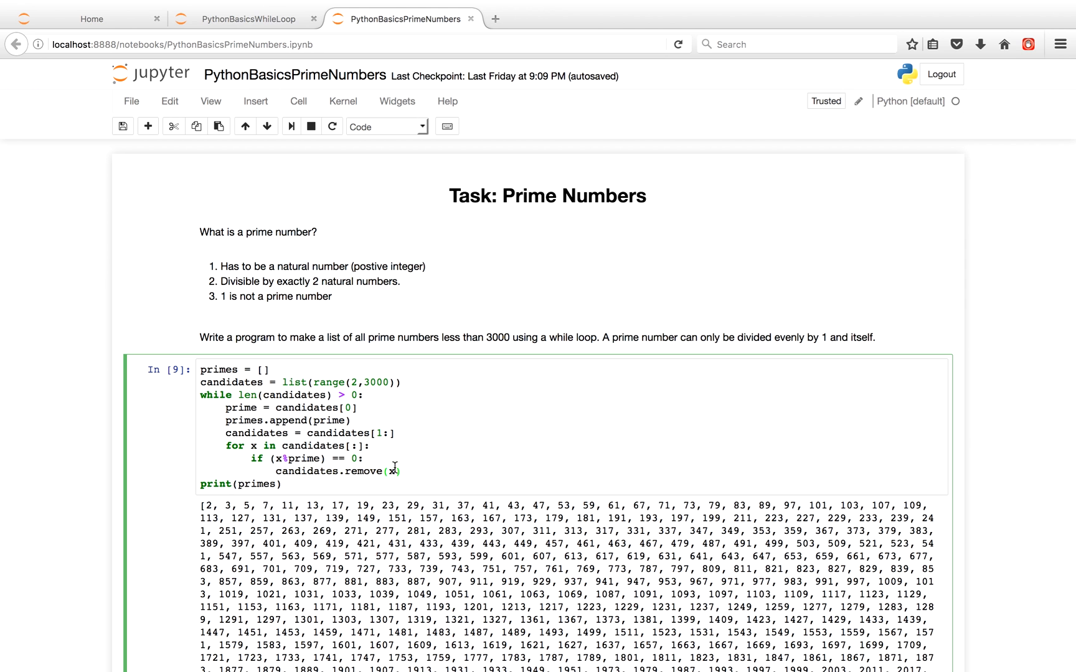
scroll(down, 3)
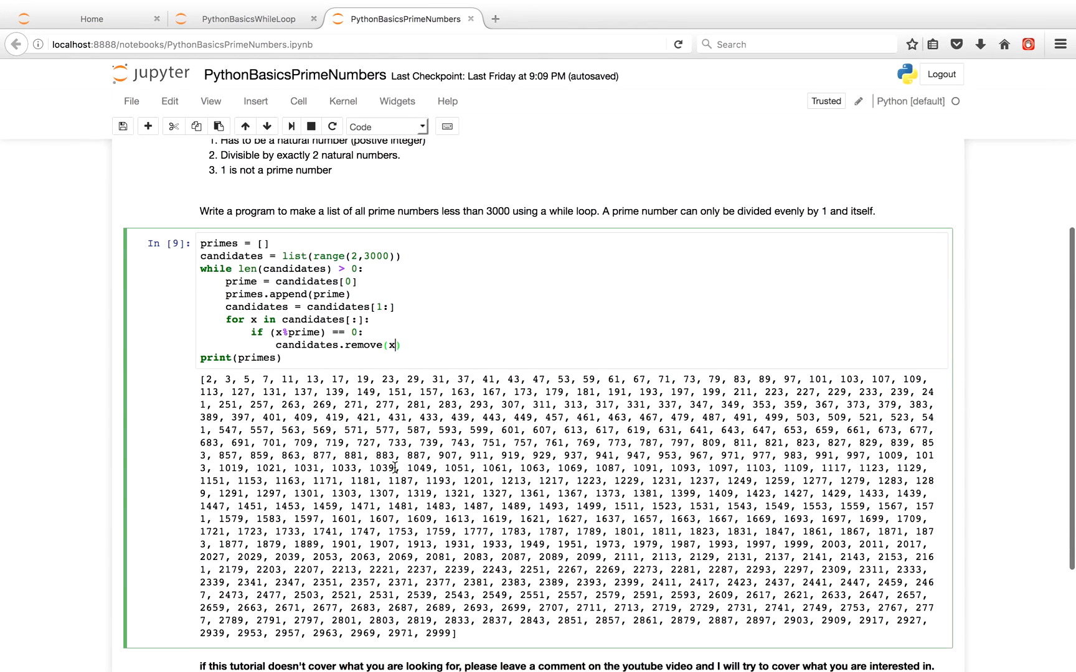
mouse_move(466, 637)
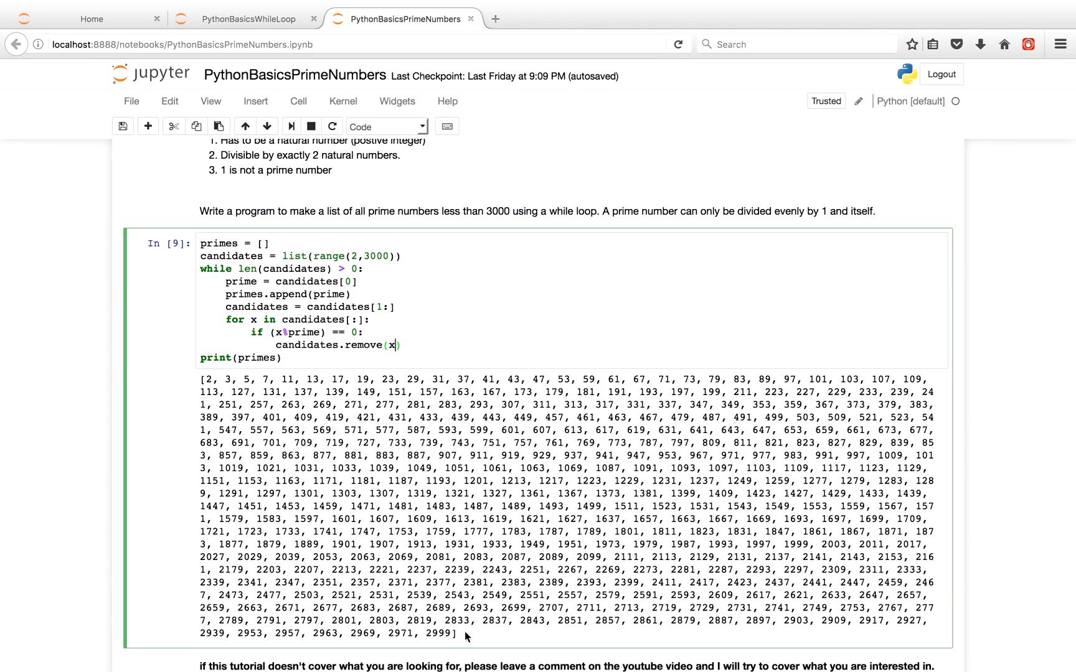